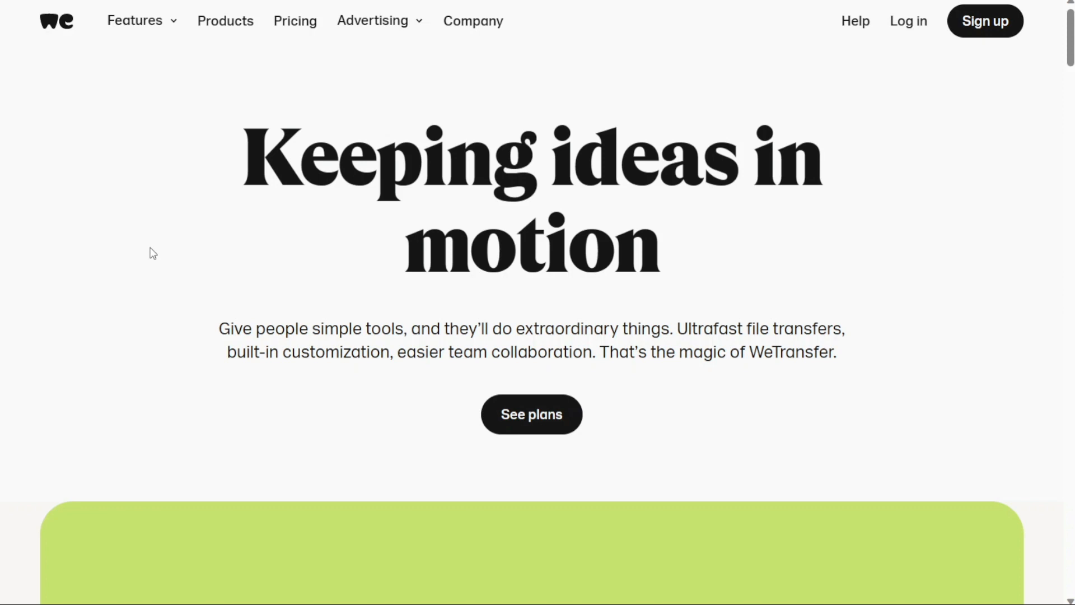
mouse_move(125, 150)
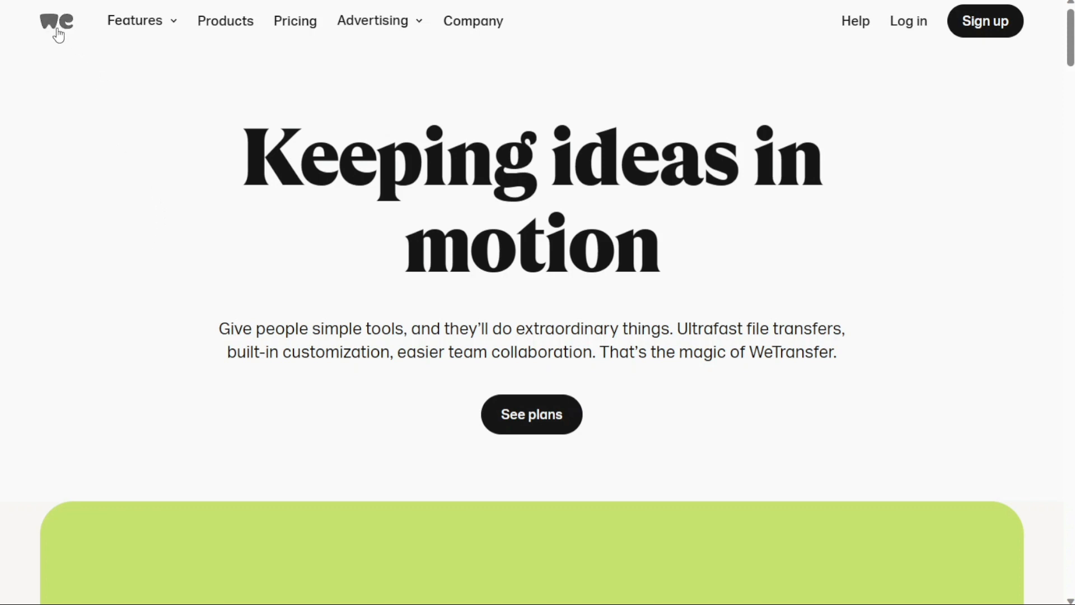
Bring up TransferNow's offer comparison and review the Free 5 GB and Premium 200 GB plans.
click(531, 415)
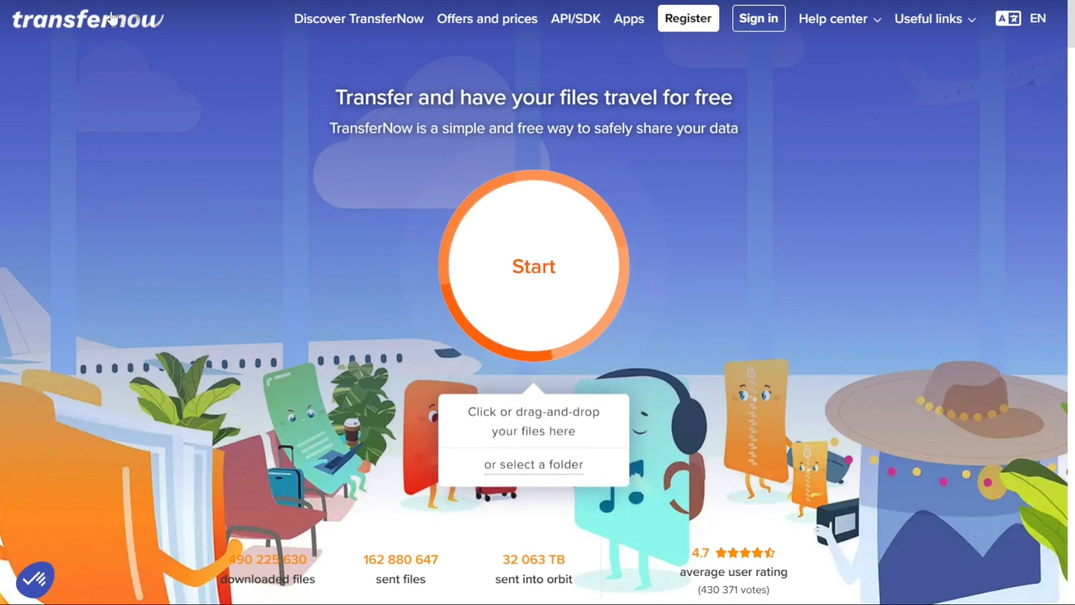
mouse_move(208, 181)
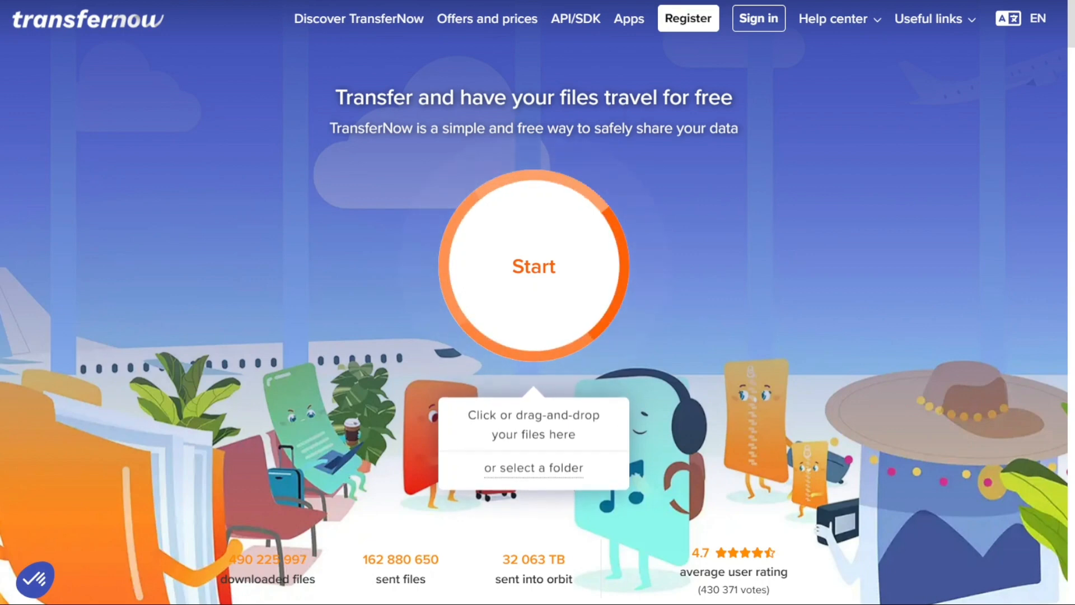
click(488, 19)
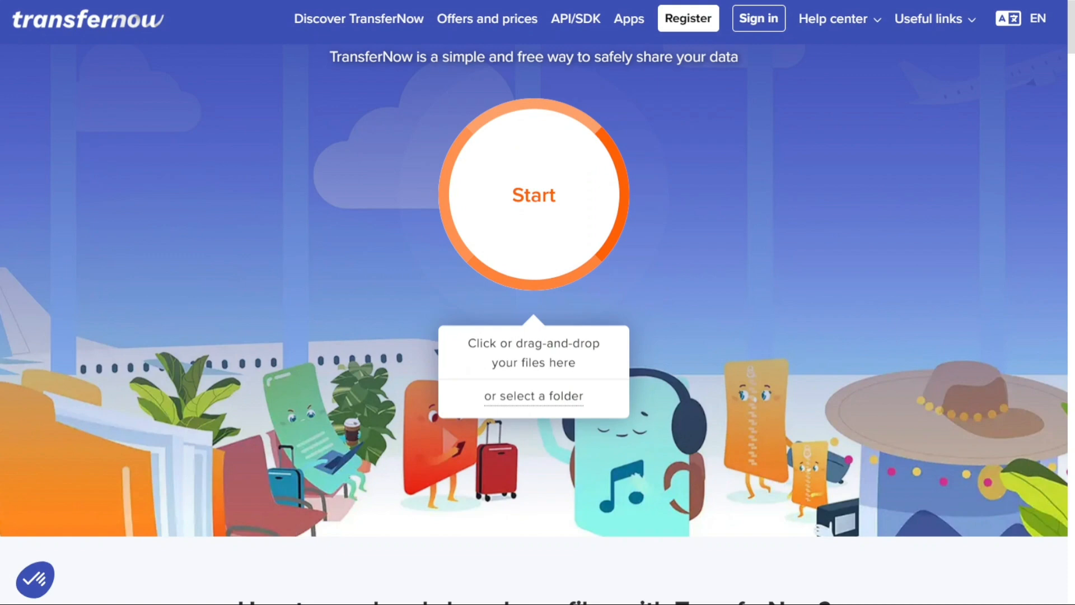
scroll(down, 3)
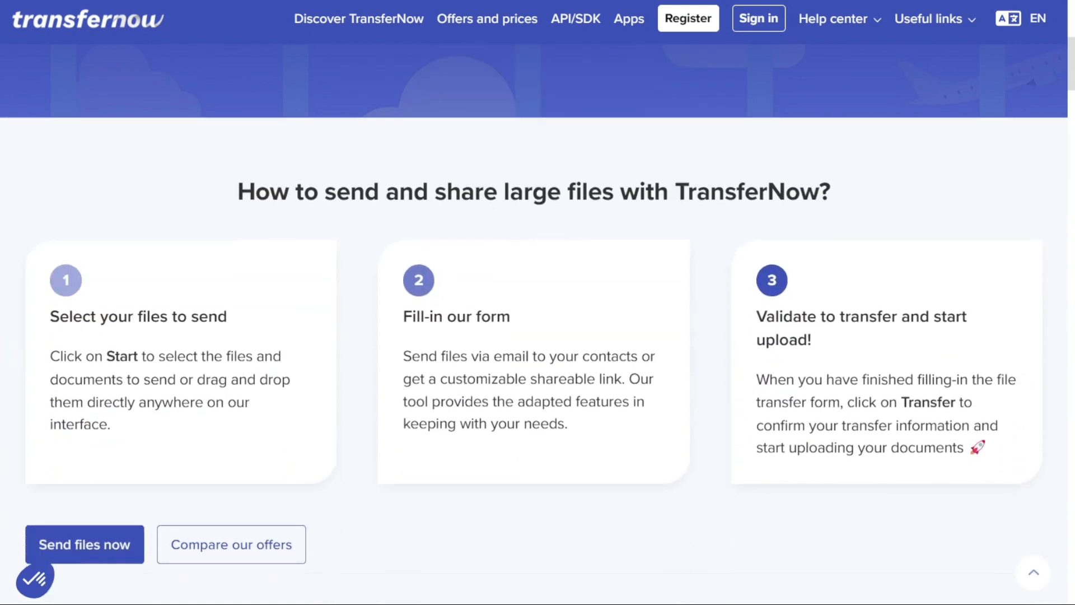
scroll(down, 3)
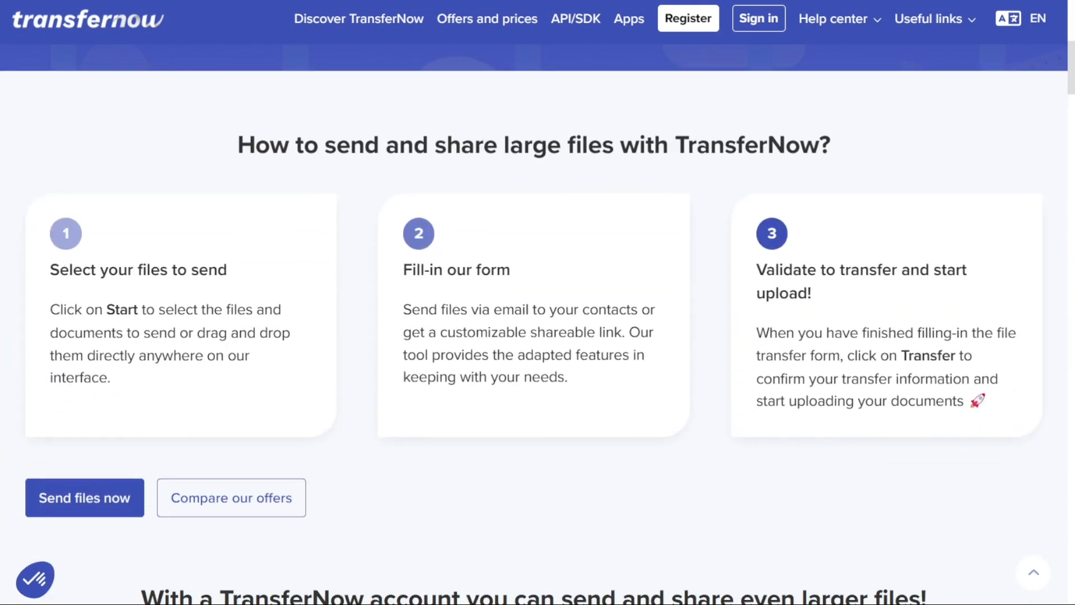
scroll(down, 3)
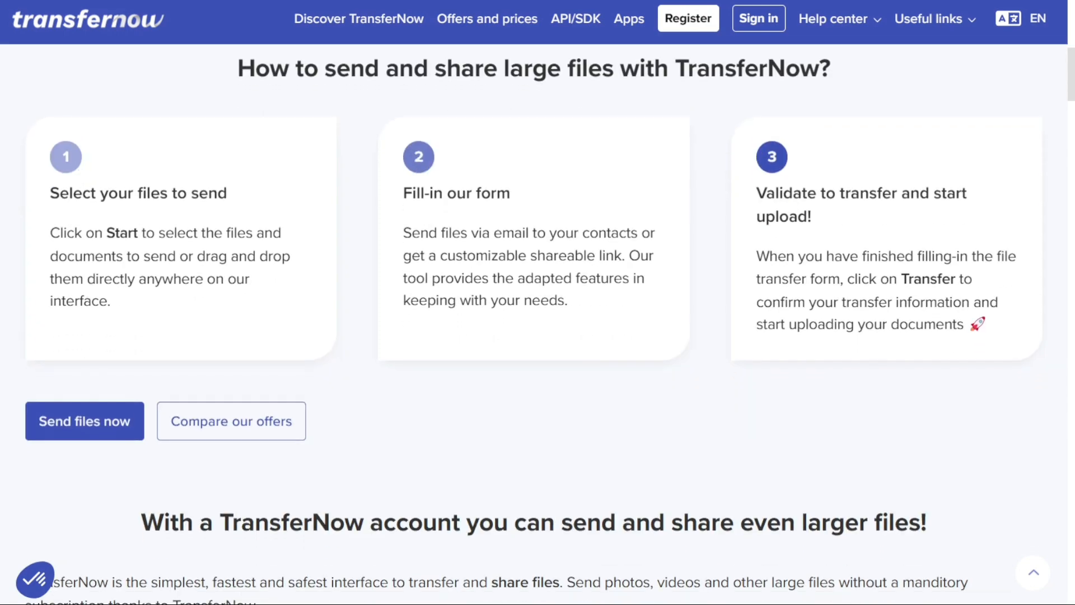
scroll(down, 3)
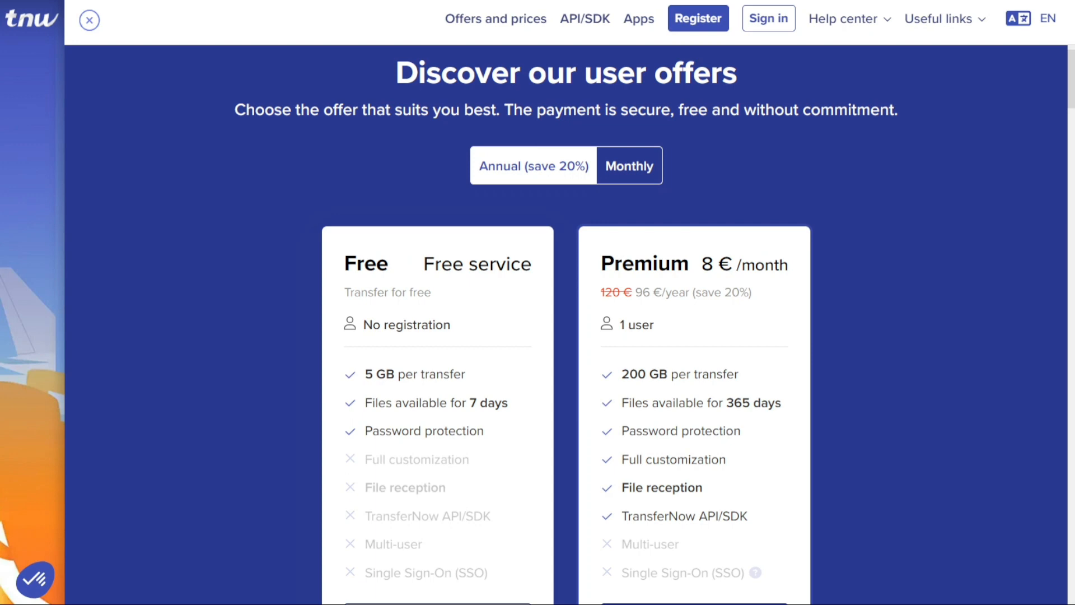
mouse_move(294, 201)
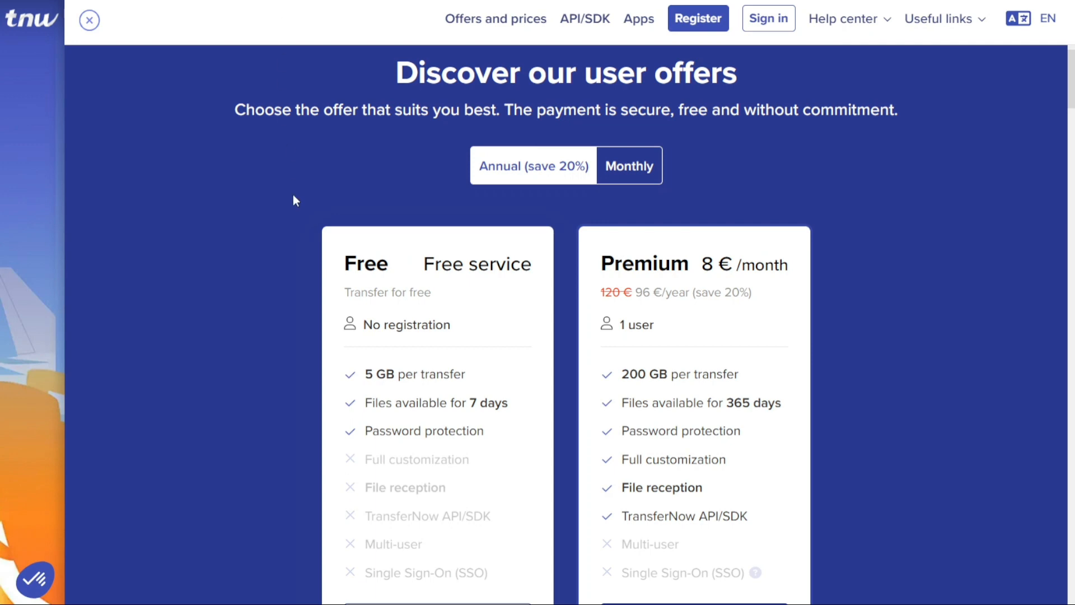
Review the Team 24 €/month and Enterprise plans, then return to the three-step sending guide.
scroll(down, 3)
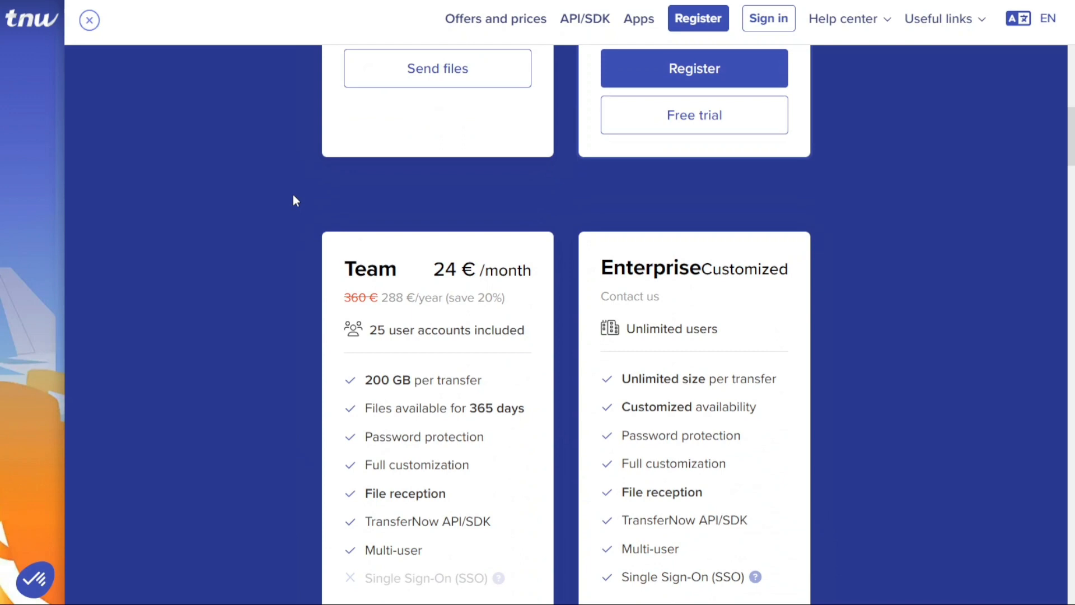
scroll(down, 3)
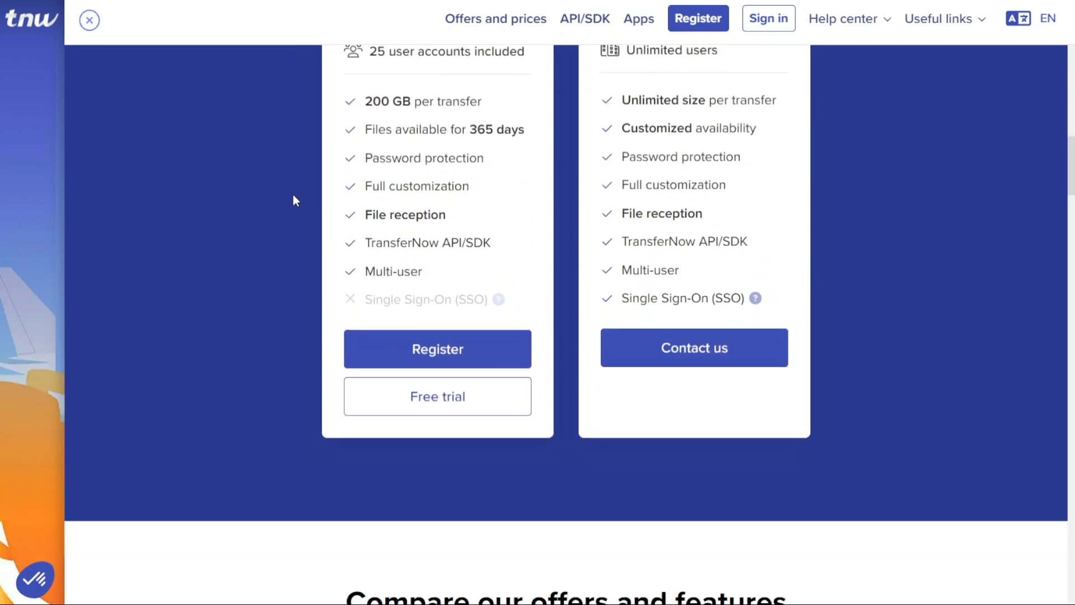
scroll(up, 3)
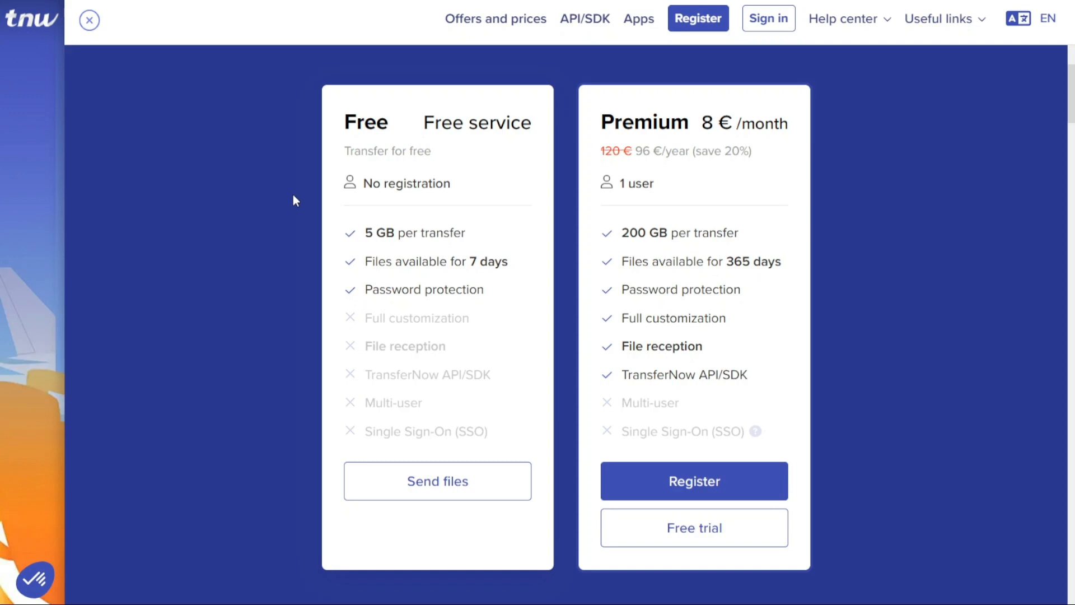
scroll(down, 3)
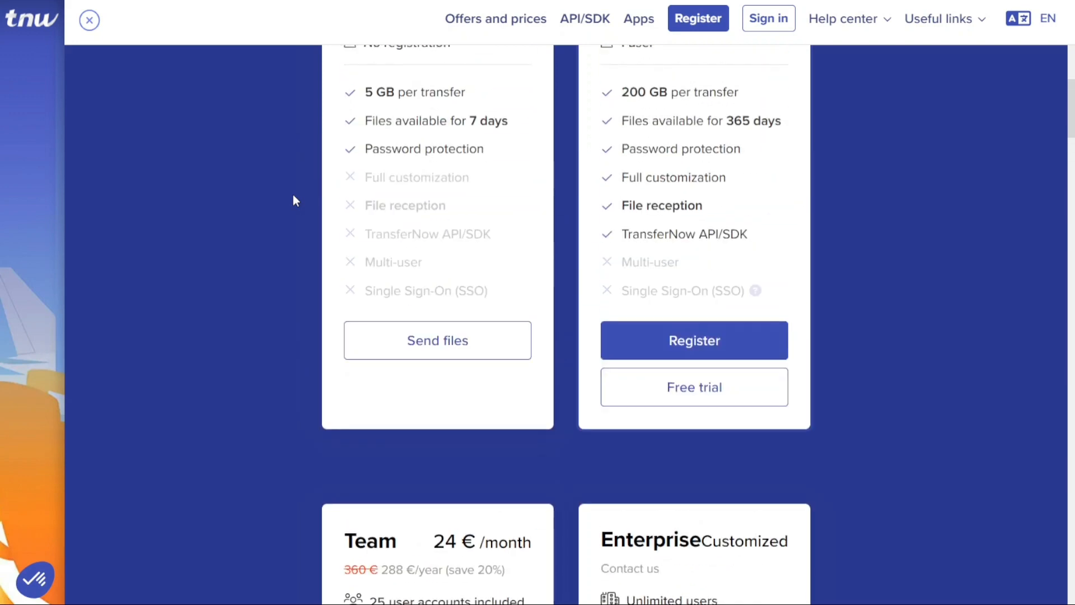
scroll(up, 3)
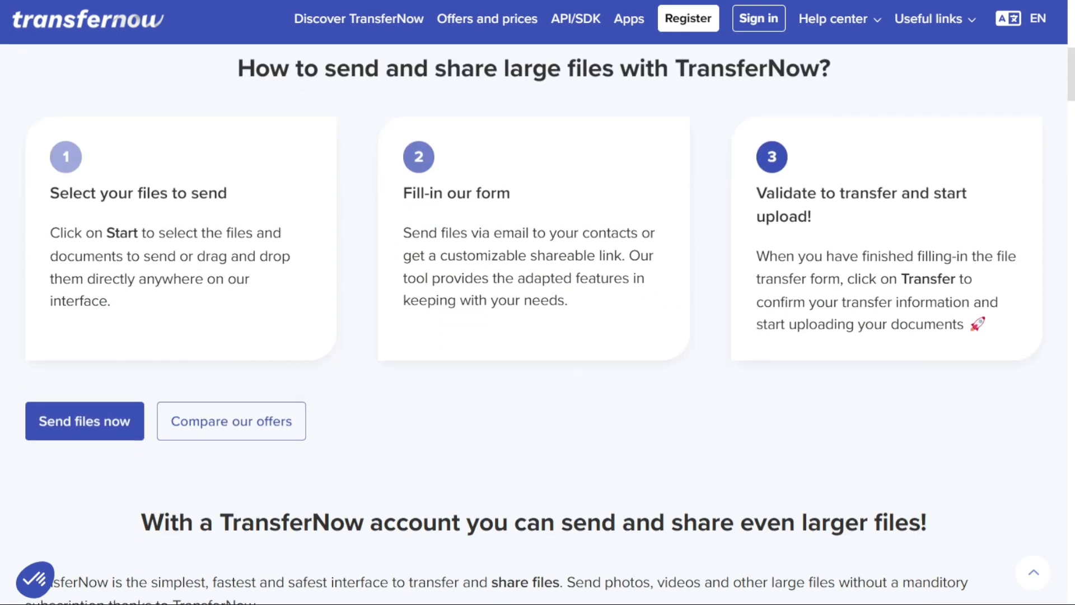
Scroll through TransferNow's feature cards, including password protection and antivirus scanning.
scroll(down, 3)
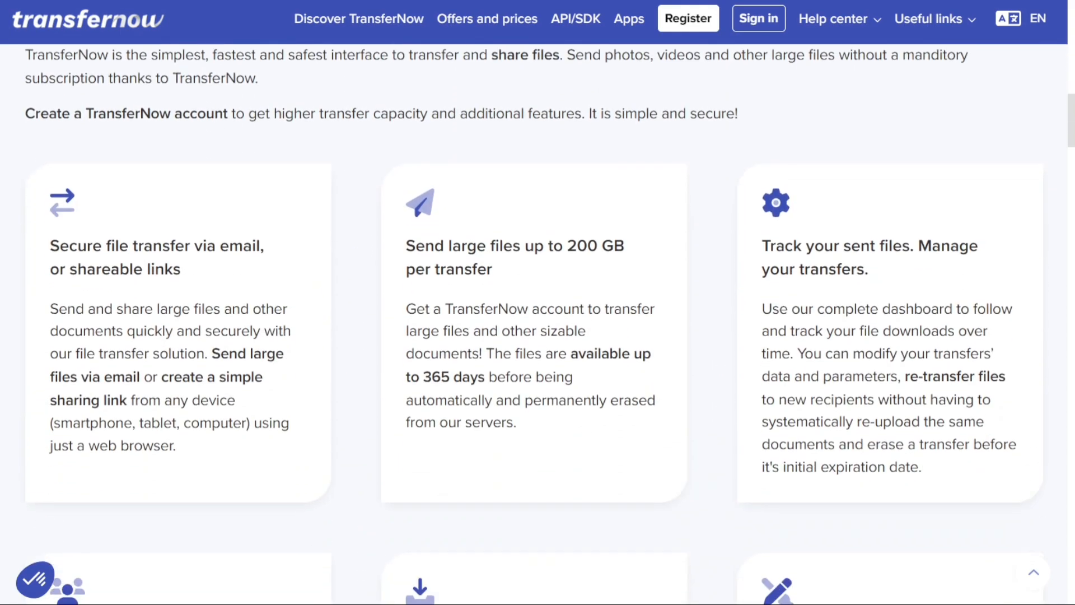
scroll(down, 3)
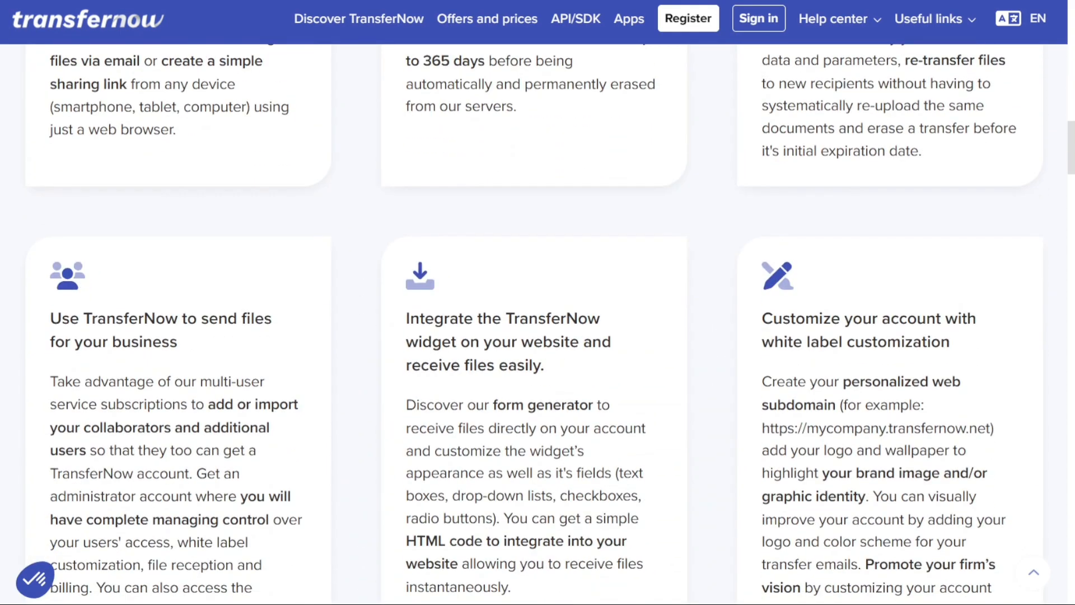
scroll(down, 3)
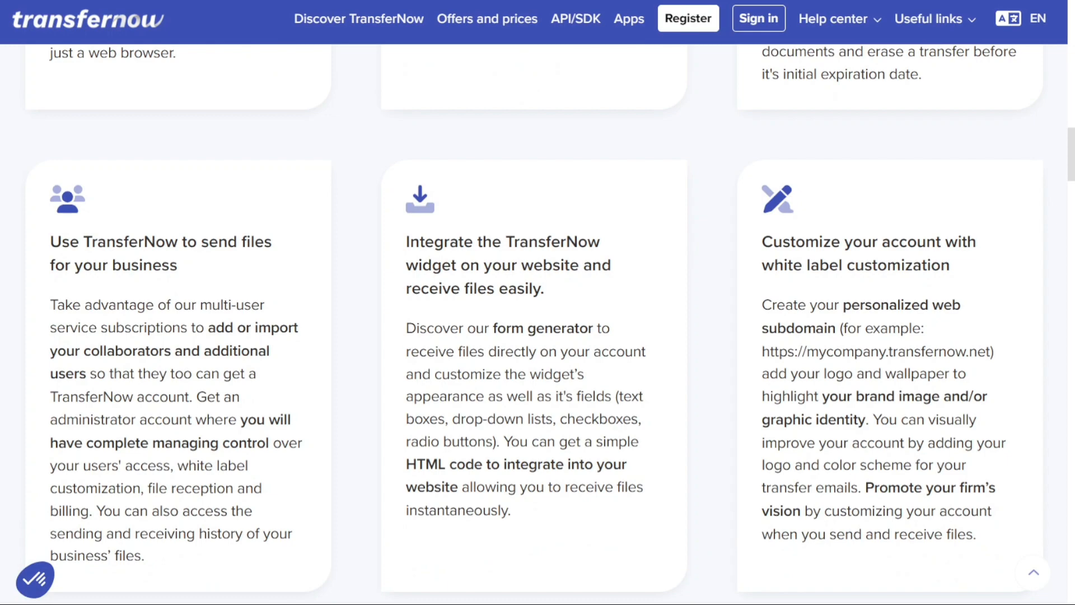
scroll(down, 3)
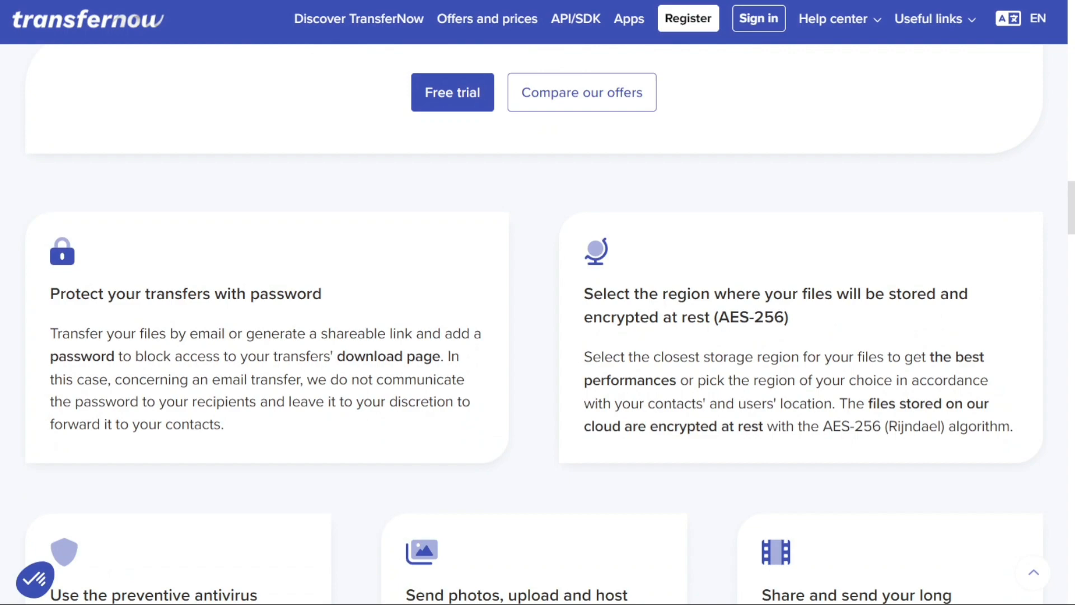
scroll(down, 3)
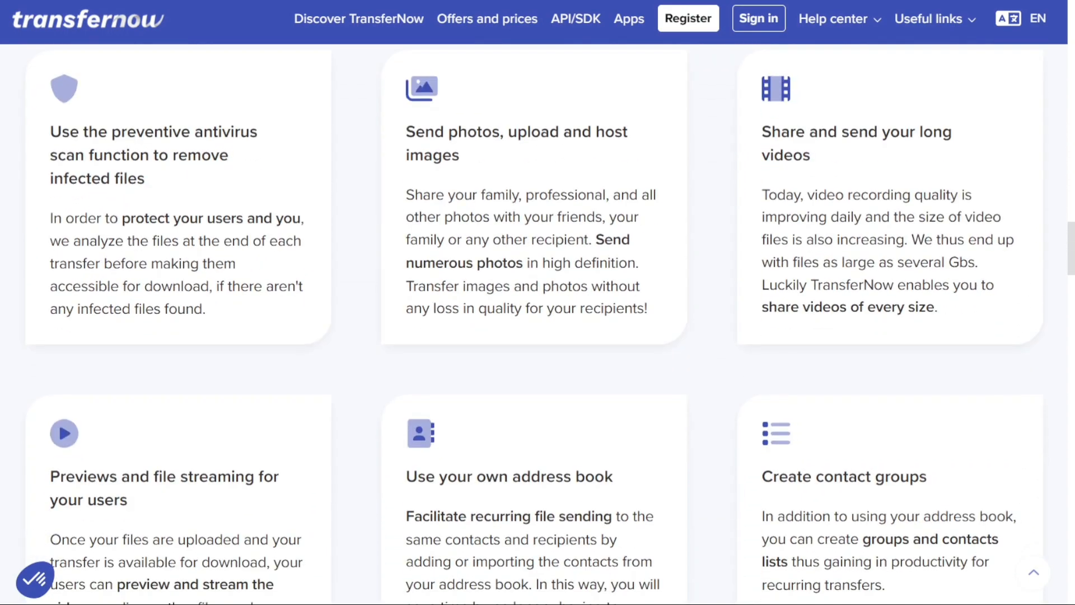
scroll(down, 3)
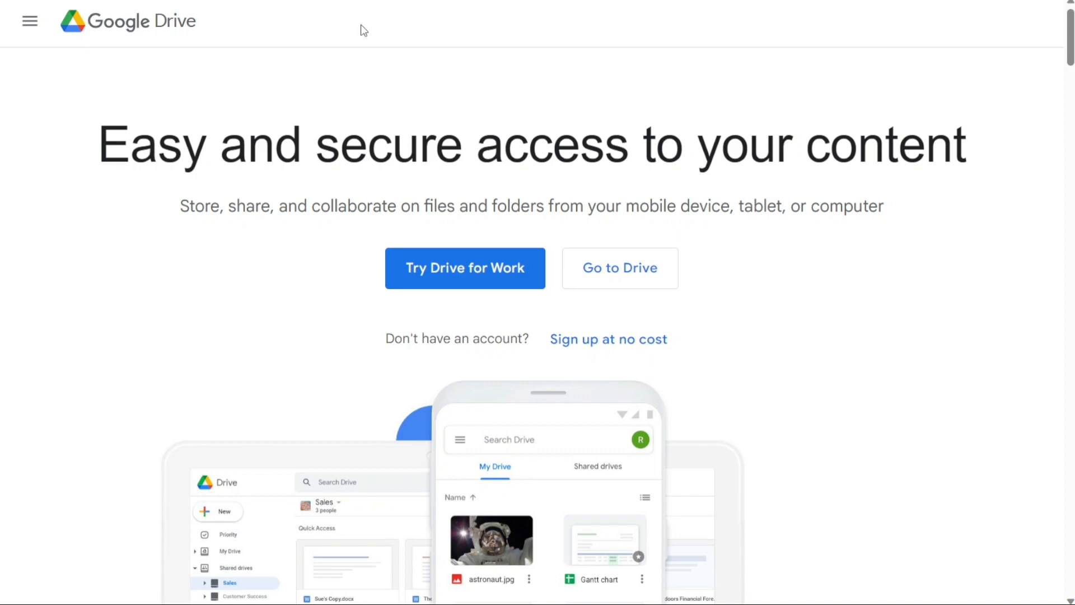
mouse_move(314, 121)
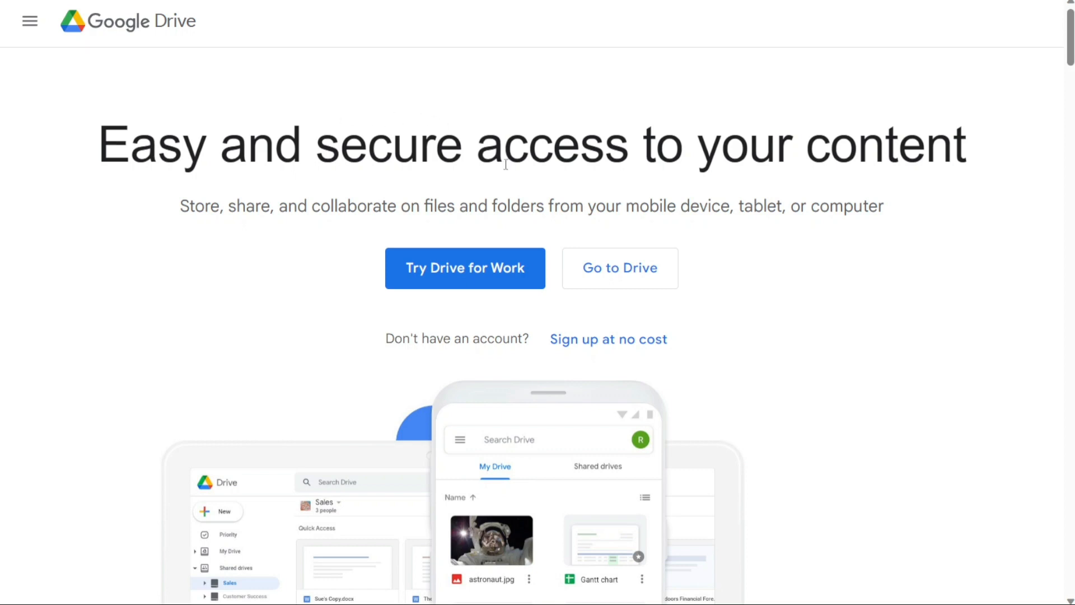
mouse_move(650, 219)
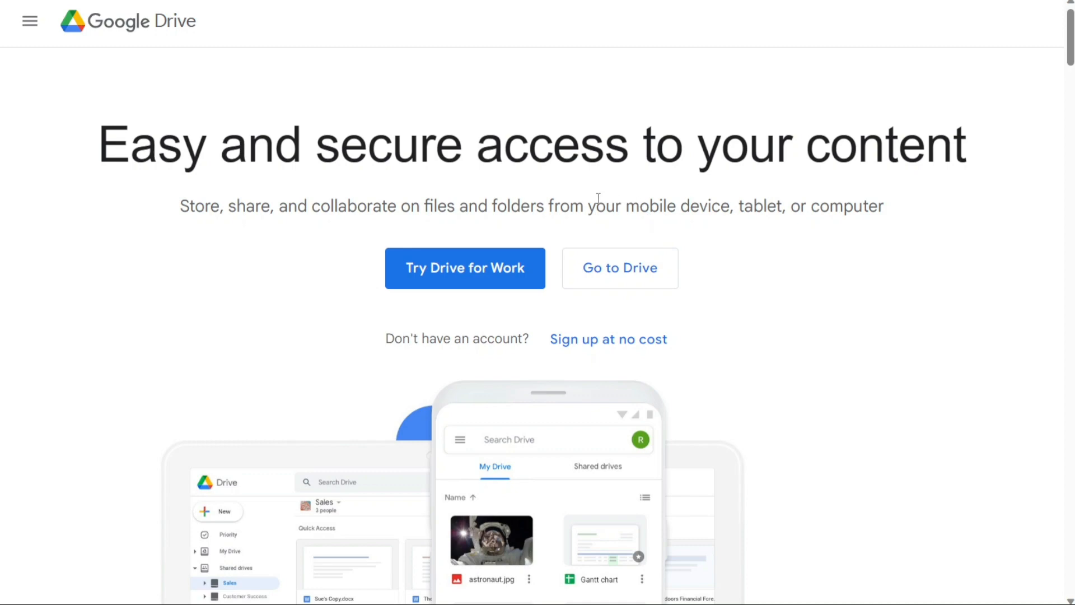
scroll(down, 3)
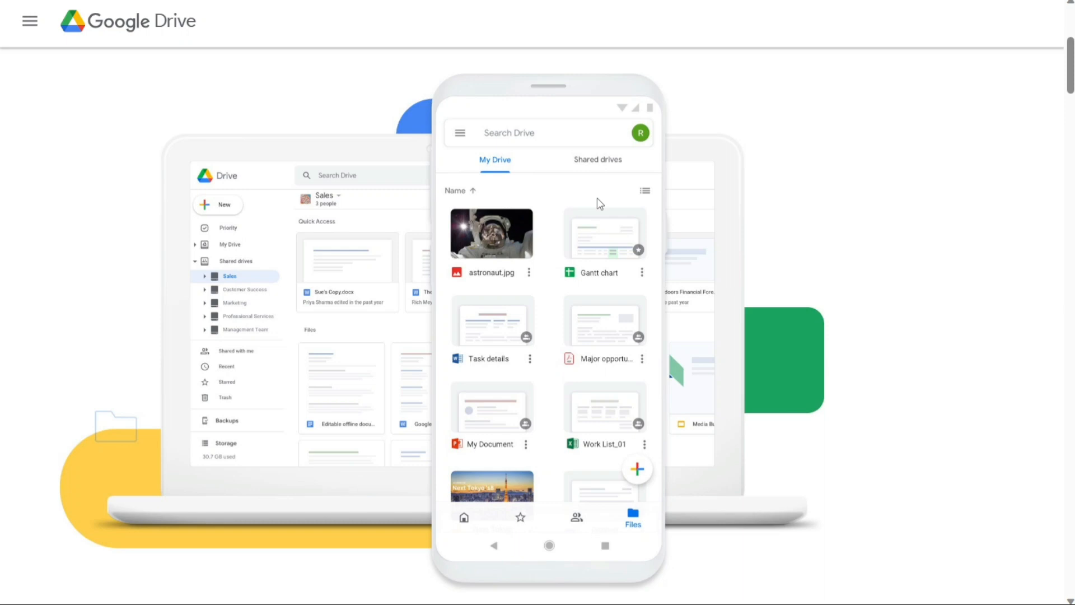
scroll(down, 3)
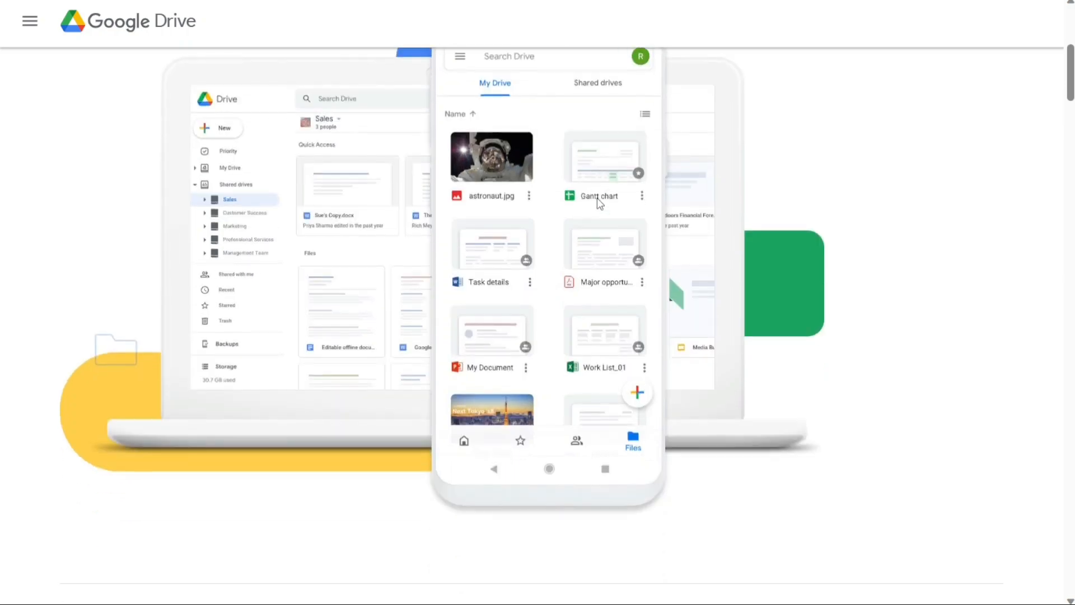
scroll(down, 3)
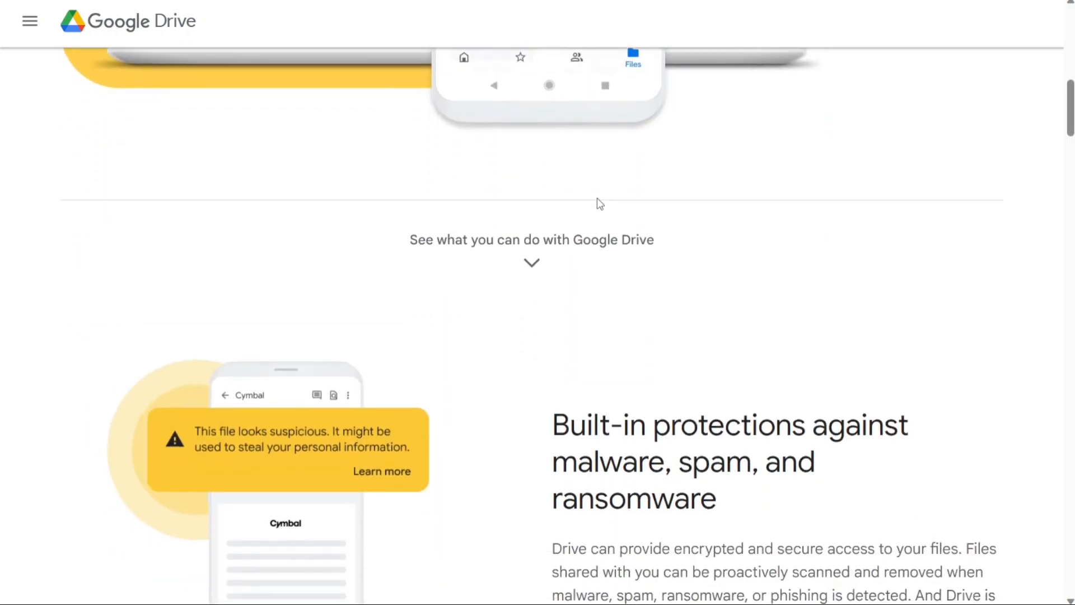
scroll(down, 3)
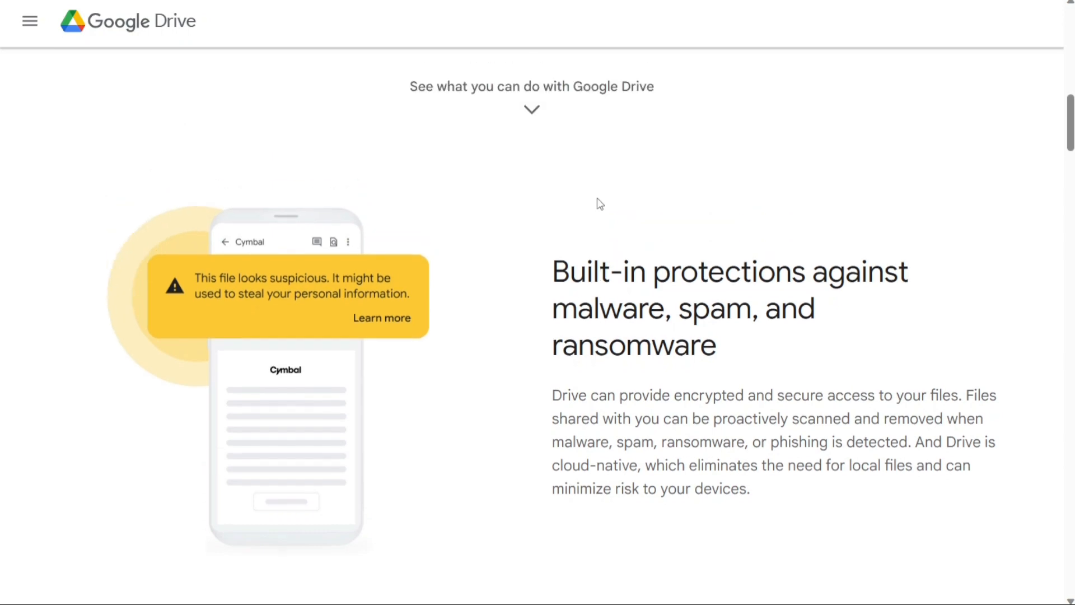
scroll(down, 3)
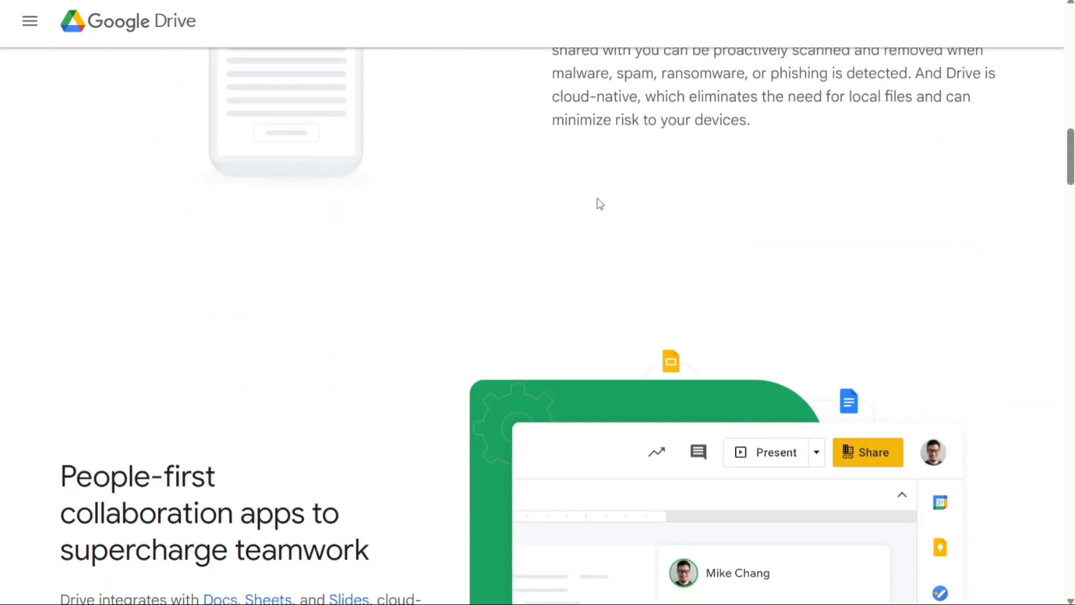
scroll(down, 3)
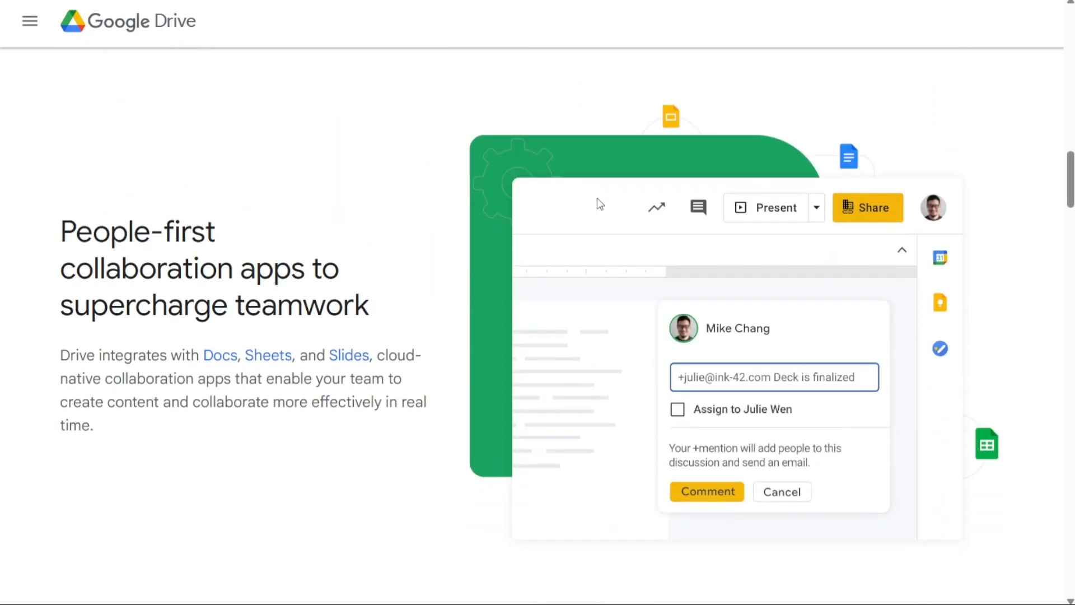
scroll(down, 3)
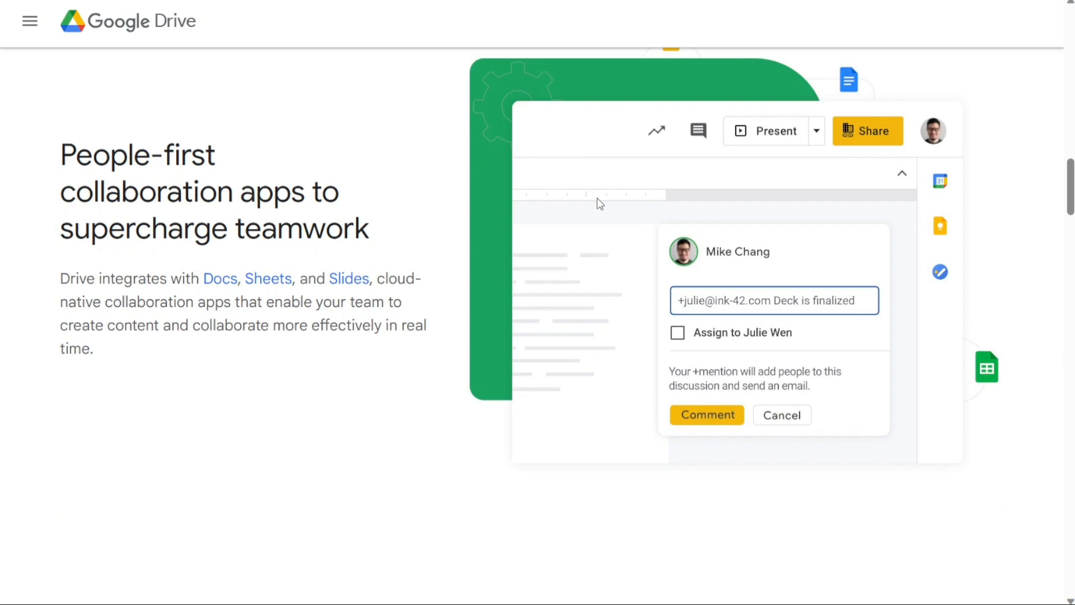
scroll(down, 3)
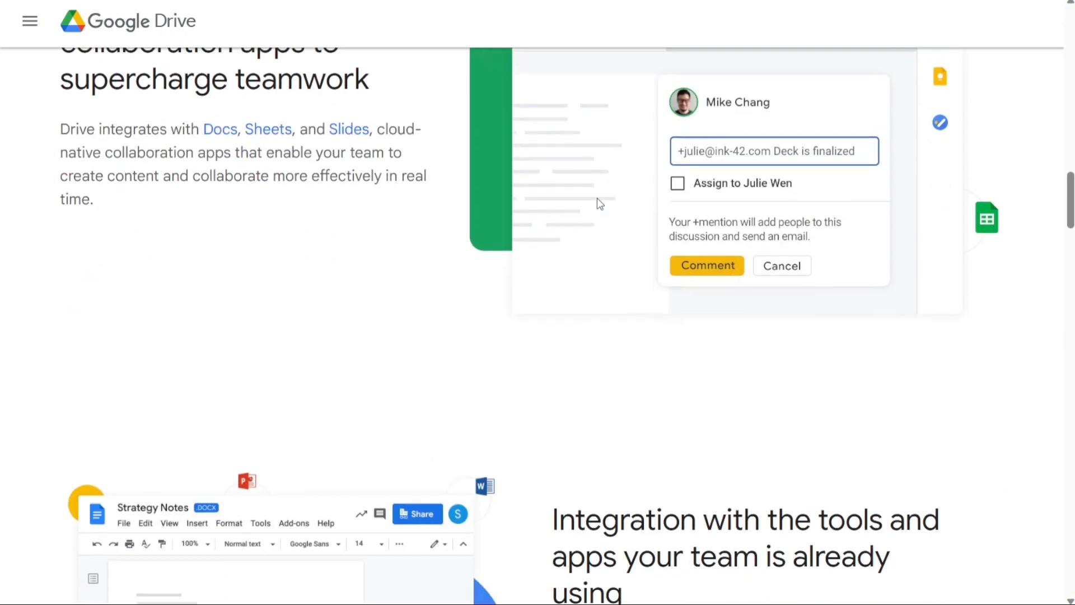
scroll(down, 3)
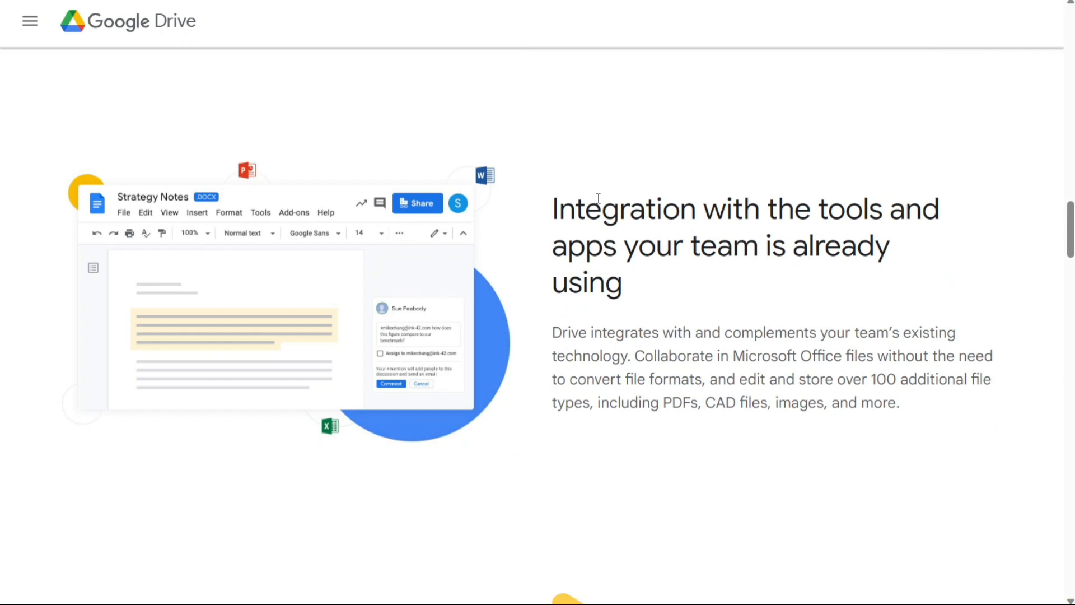
scroll(down, 3)
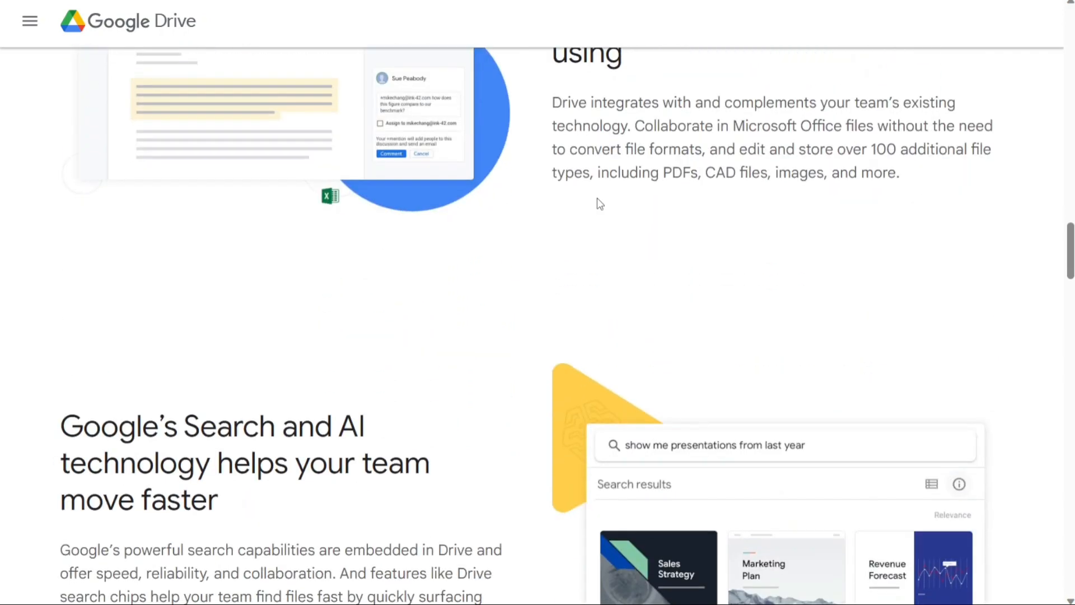
scroll(up, 3)
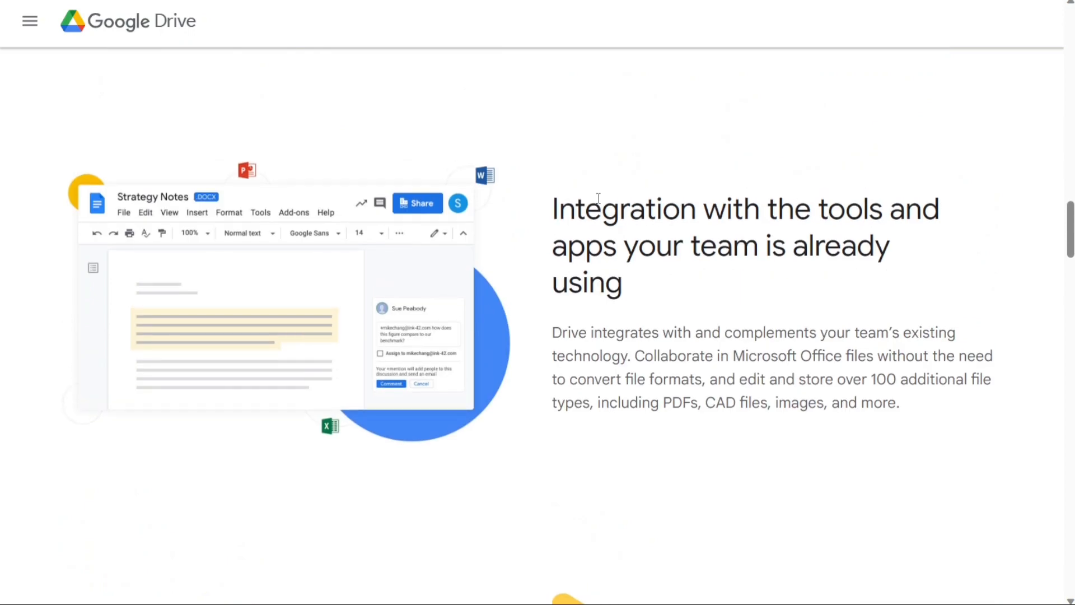
scroll(down, 3)
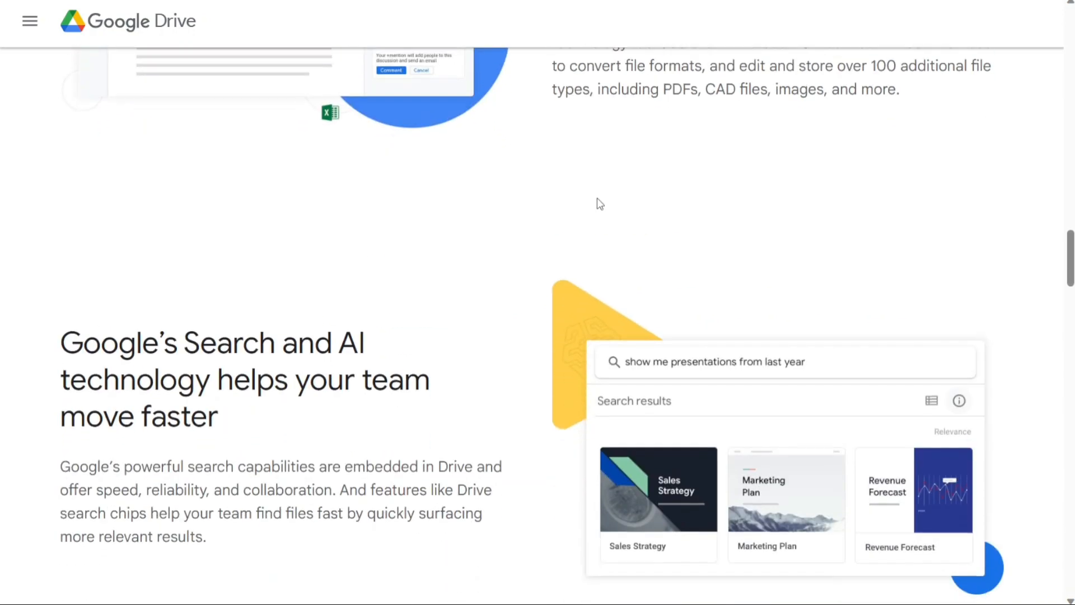
scroll(down, 3)
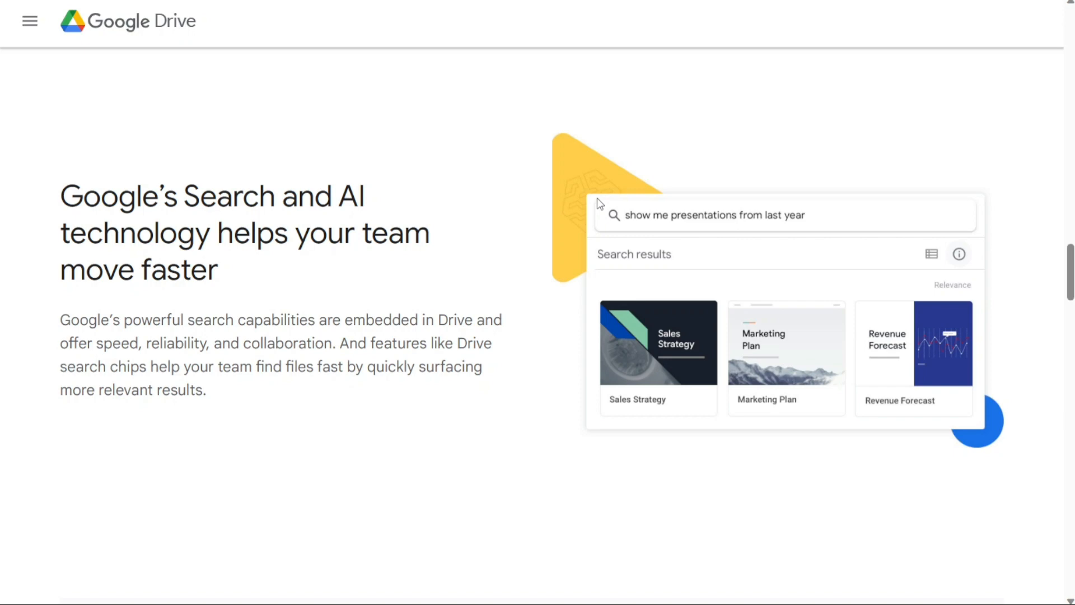
scroll(down, 3)
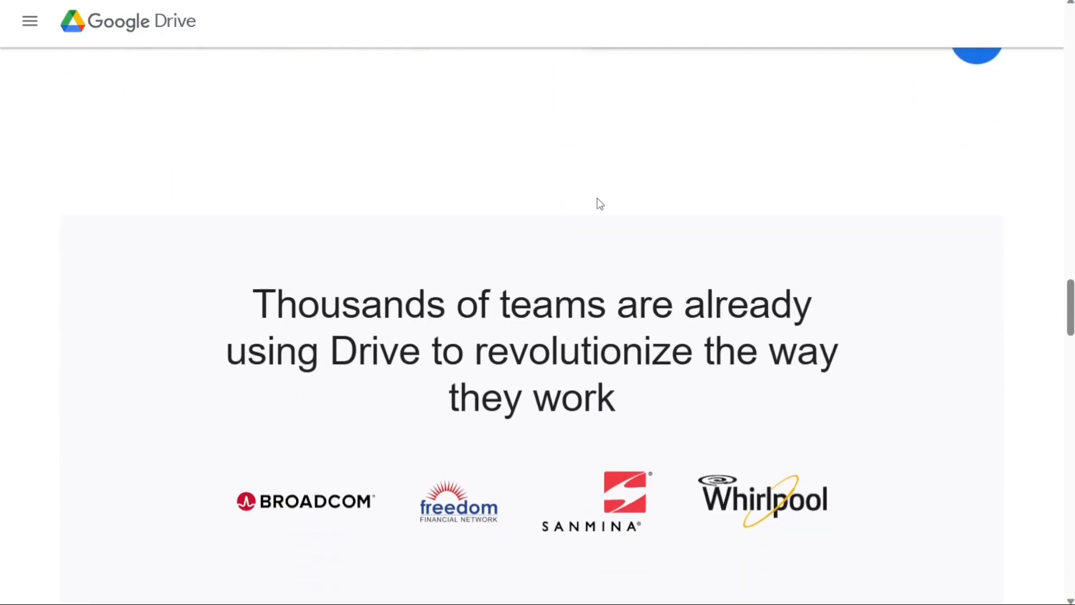
scroll(down, 3)
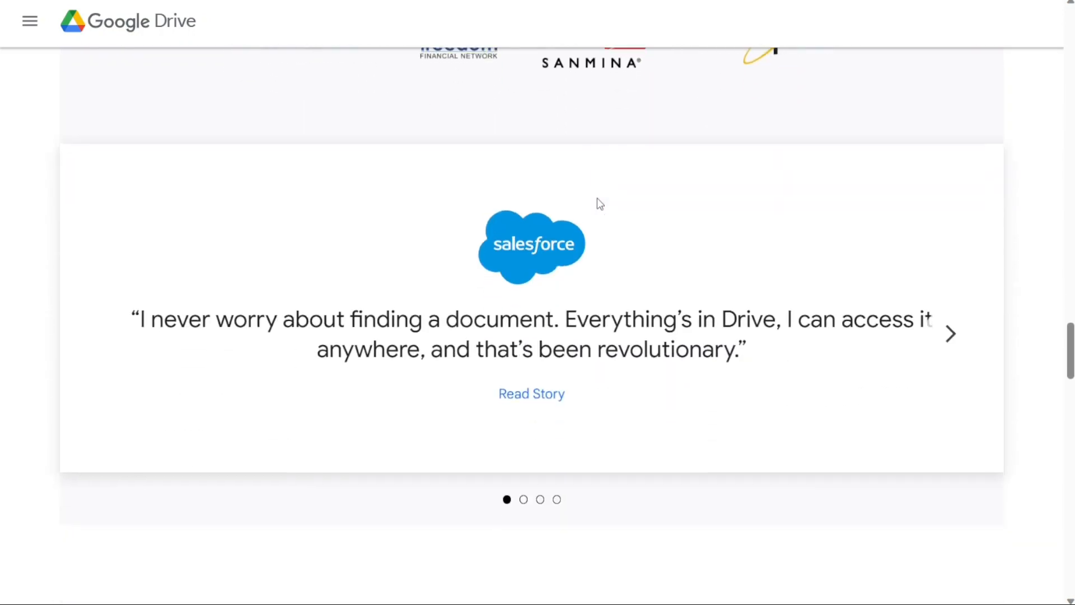
scroll(down, 3)
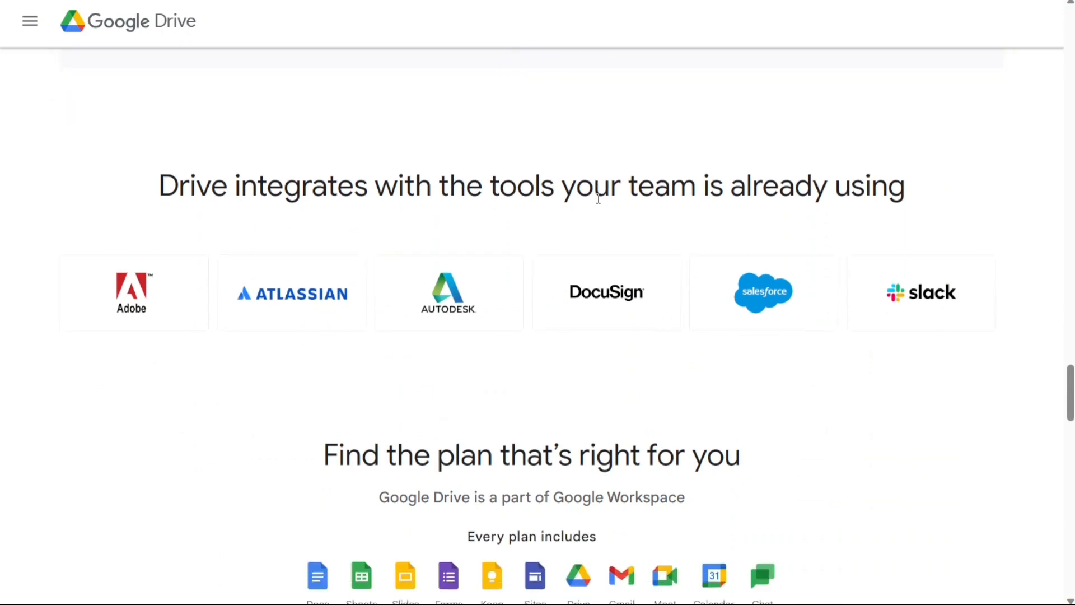
scroll(down, 3)
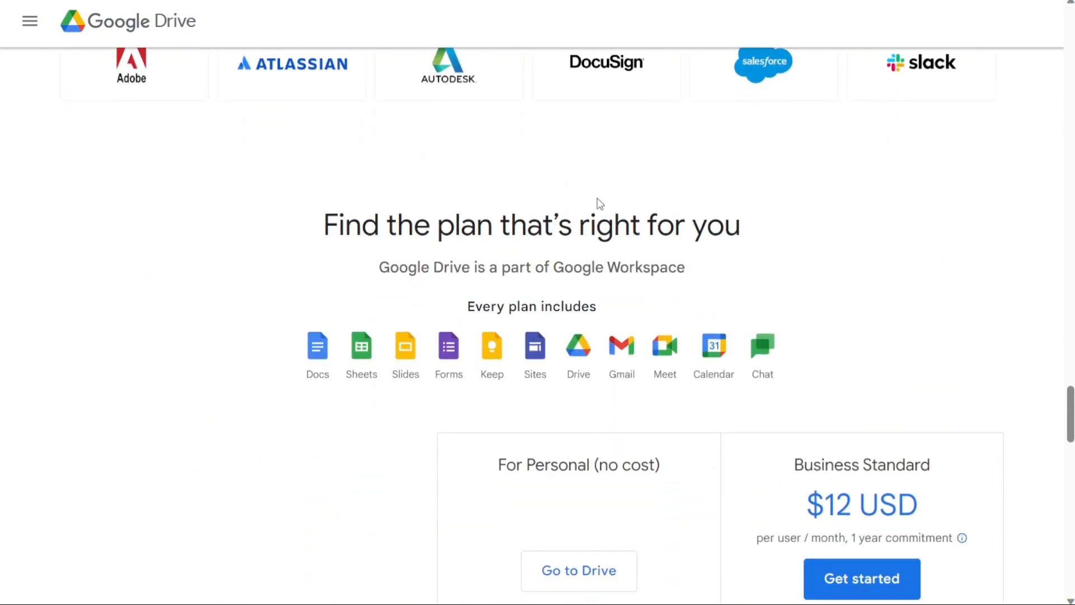
scroll(down, 3)
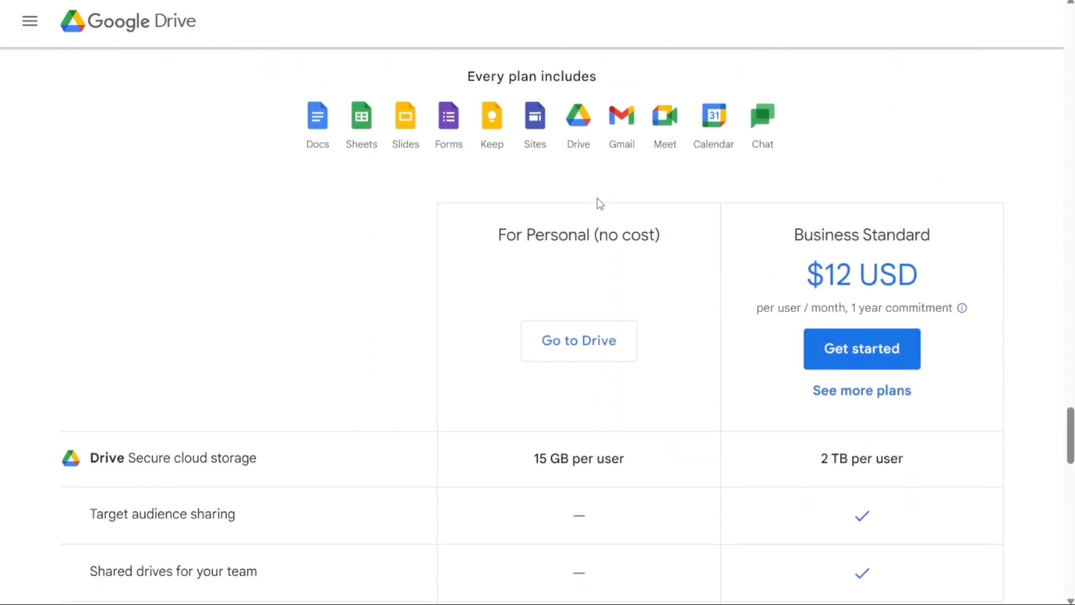
scroll(down, 3)
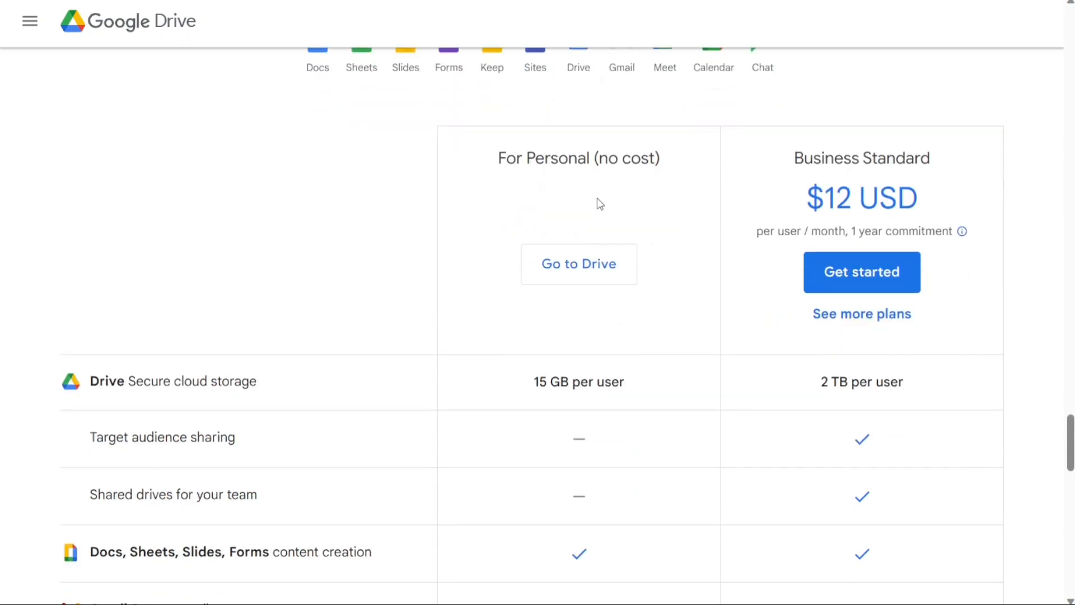
scroll(down, 3)
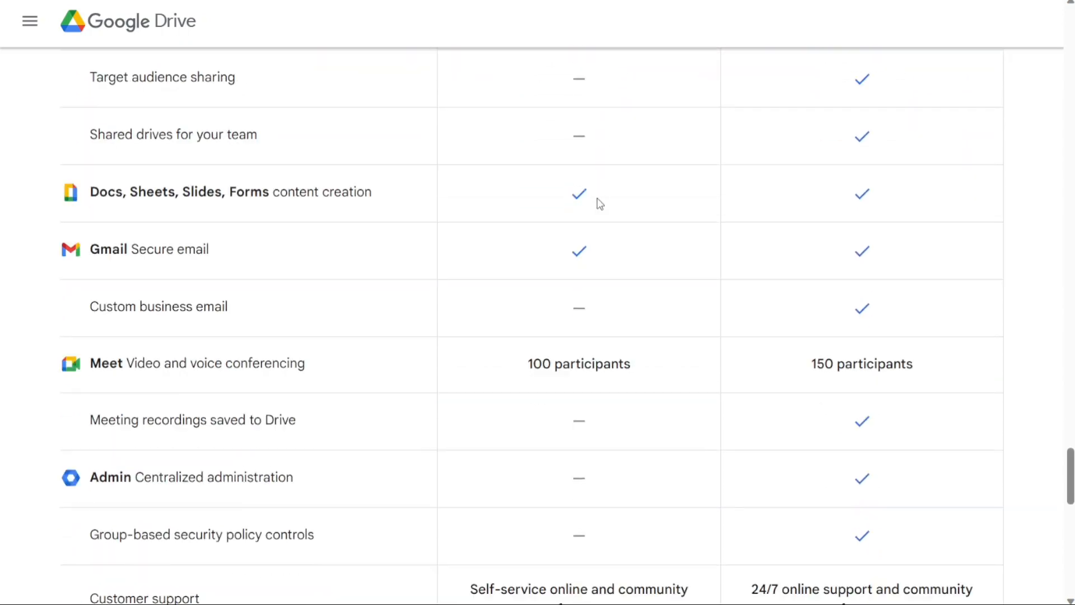
scroll(down, 3)
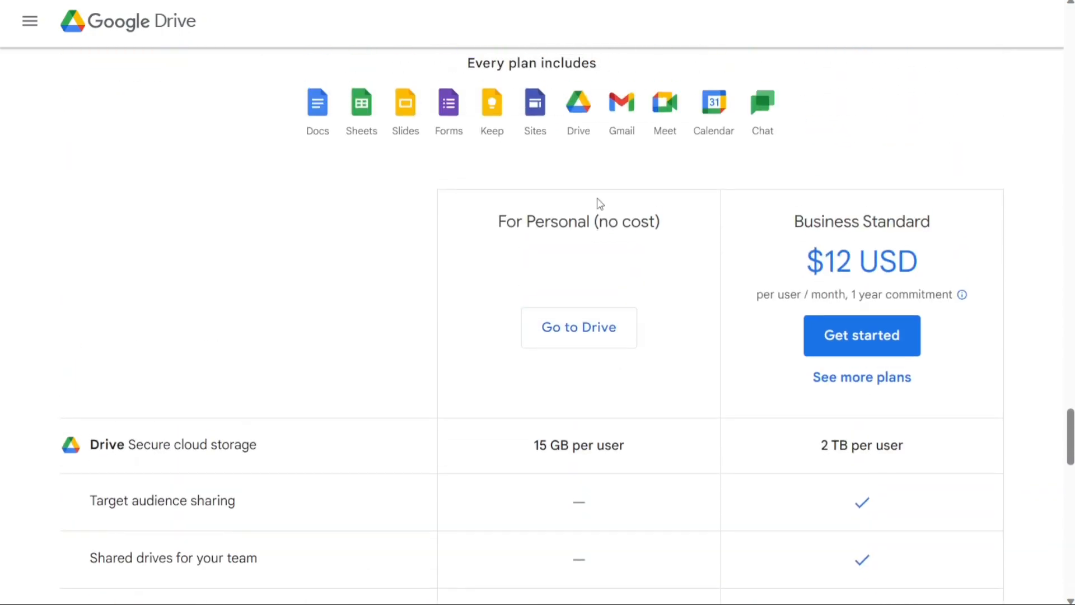
scroll(up, 3)
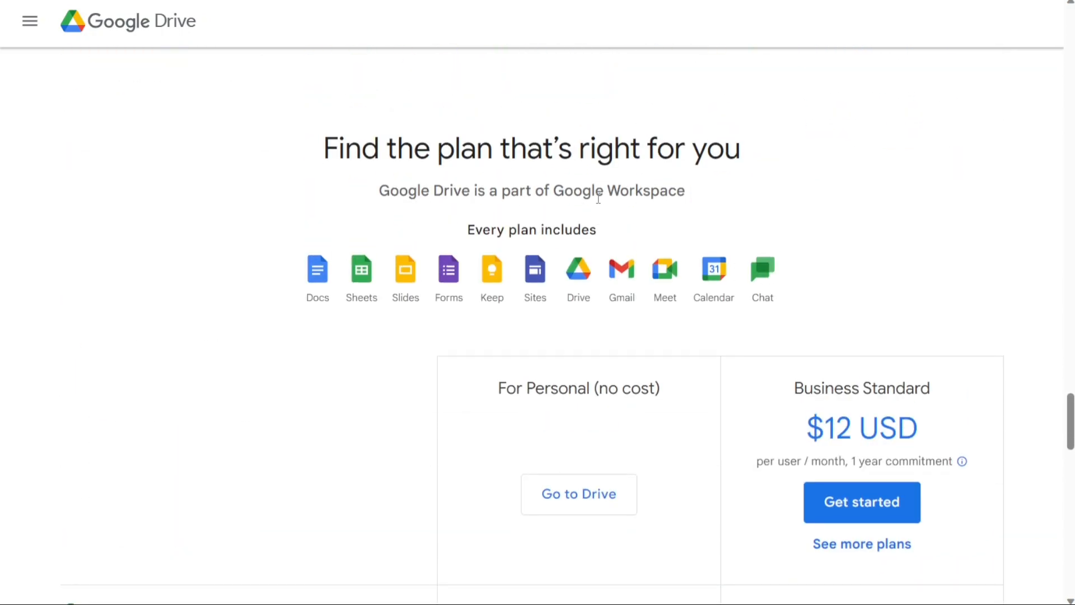
scroll(down, 3)
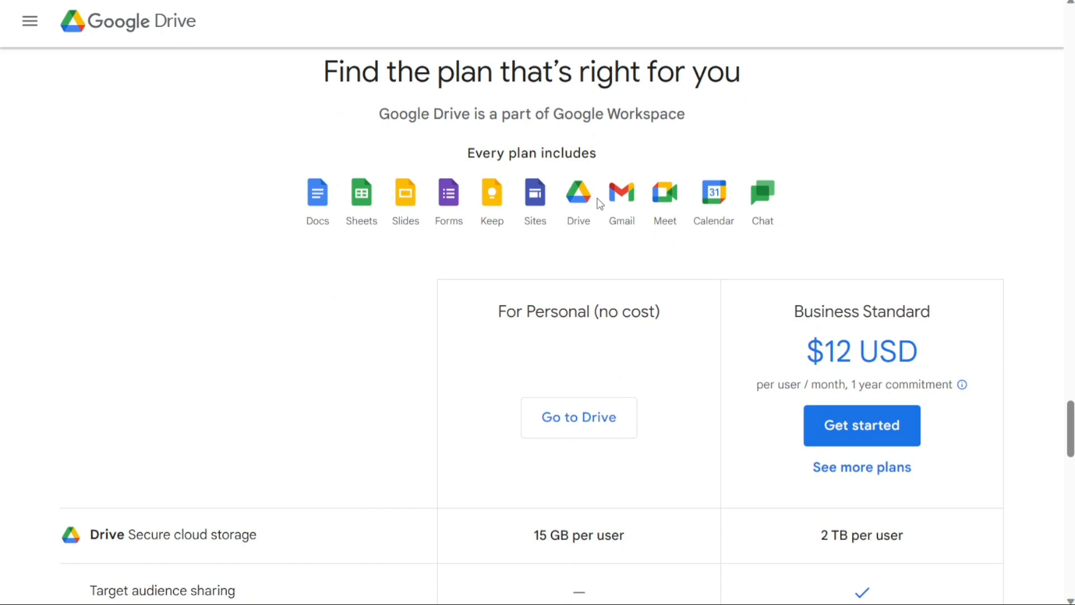
mouse_move(611, 294)
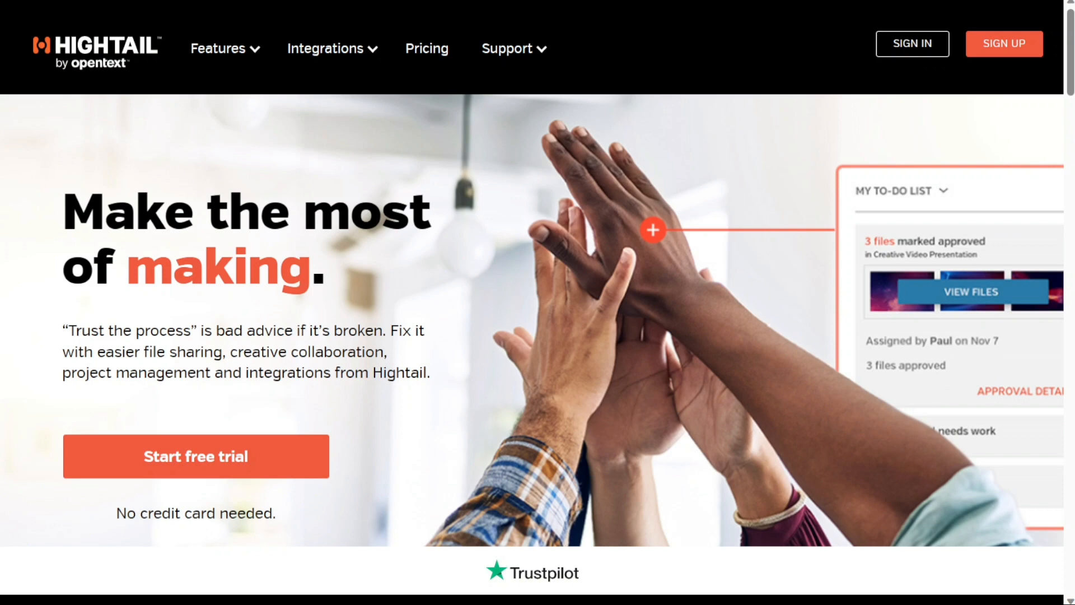
Scroll through Hightail's collaboration and file-sharing sections, then return to the homepage headline.
scroll(down, 3)
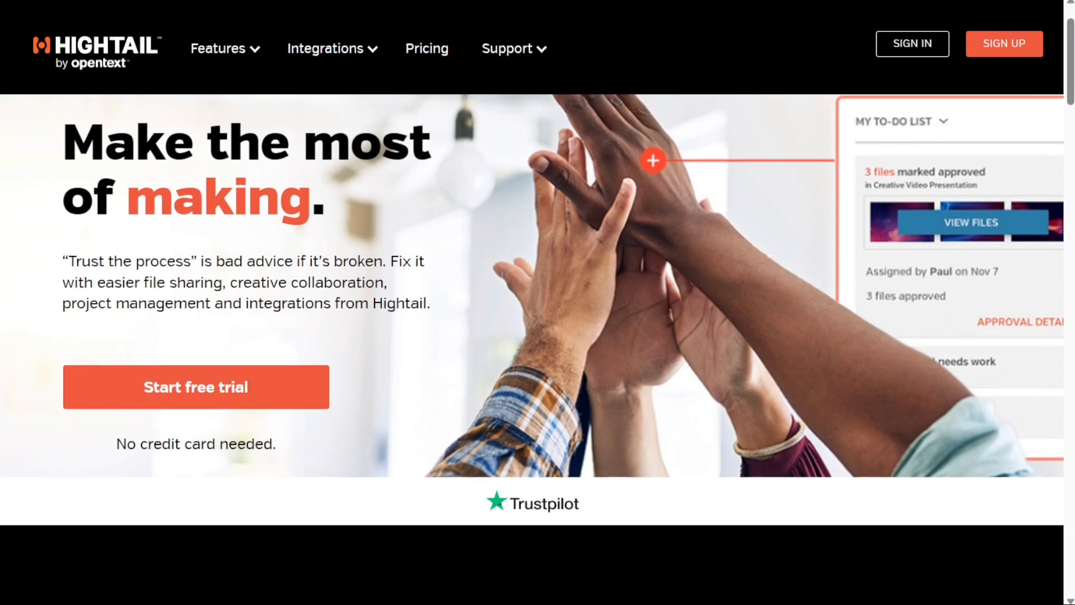
scroll(down, 3)
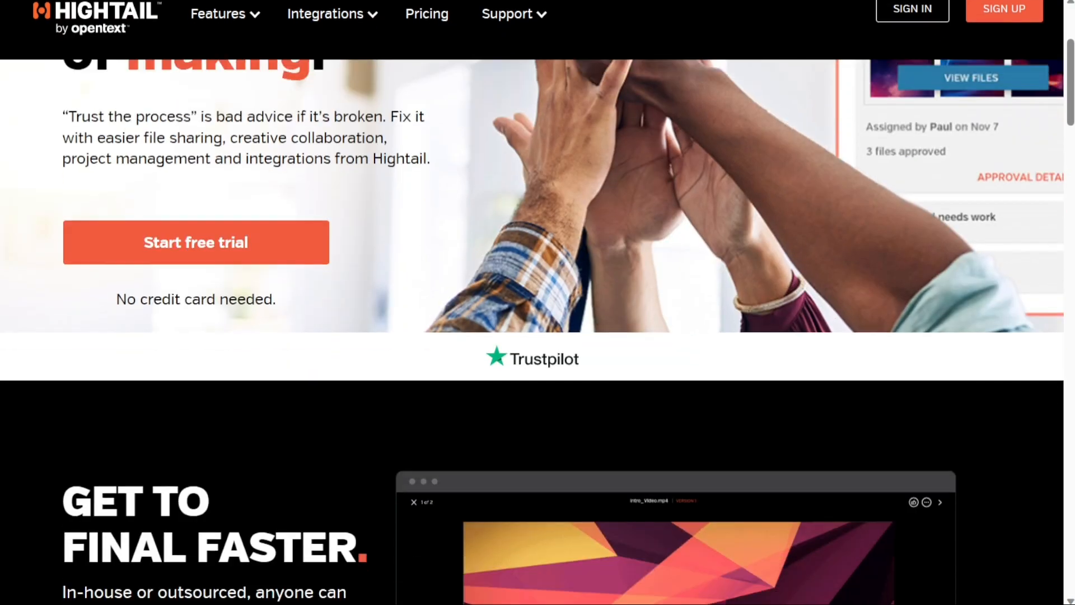
scroll(down, 3)
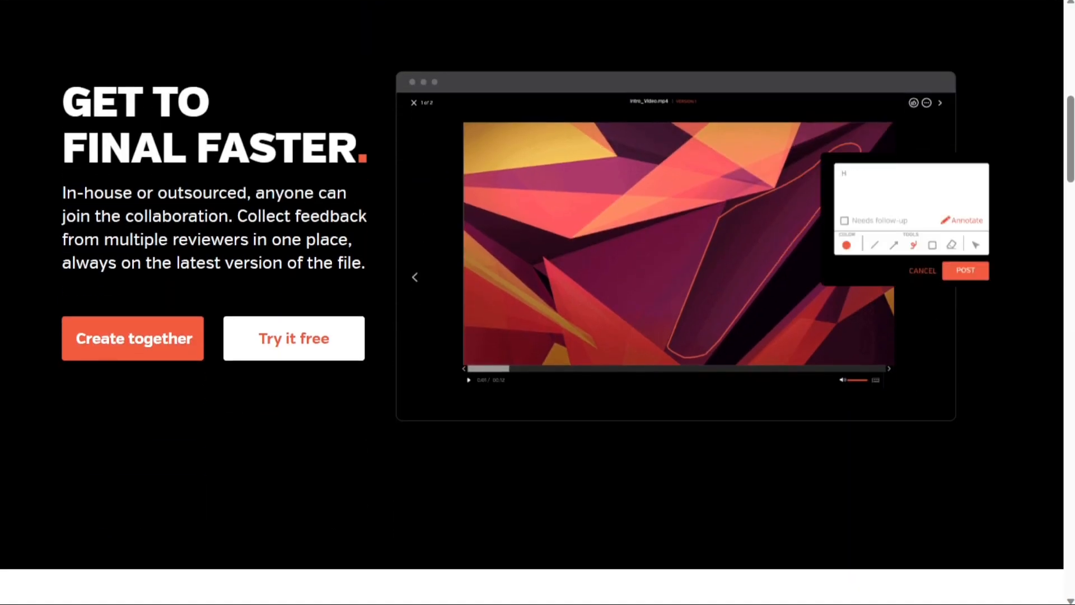
scroll(down, 3)
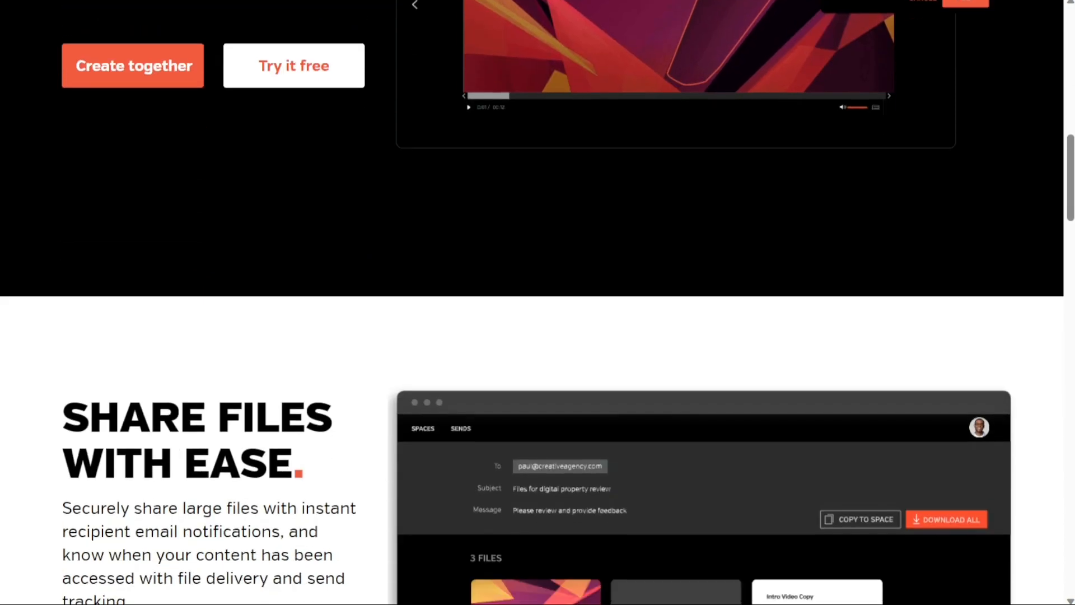
scroll(down, 3)
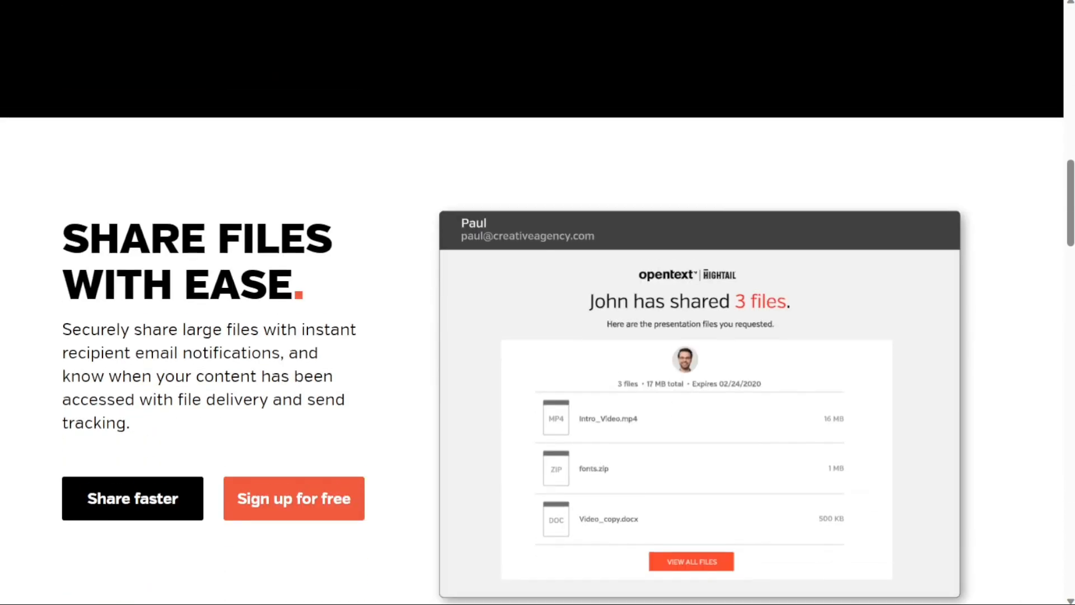
scroll(down, 3)
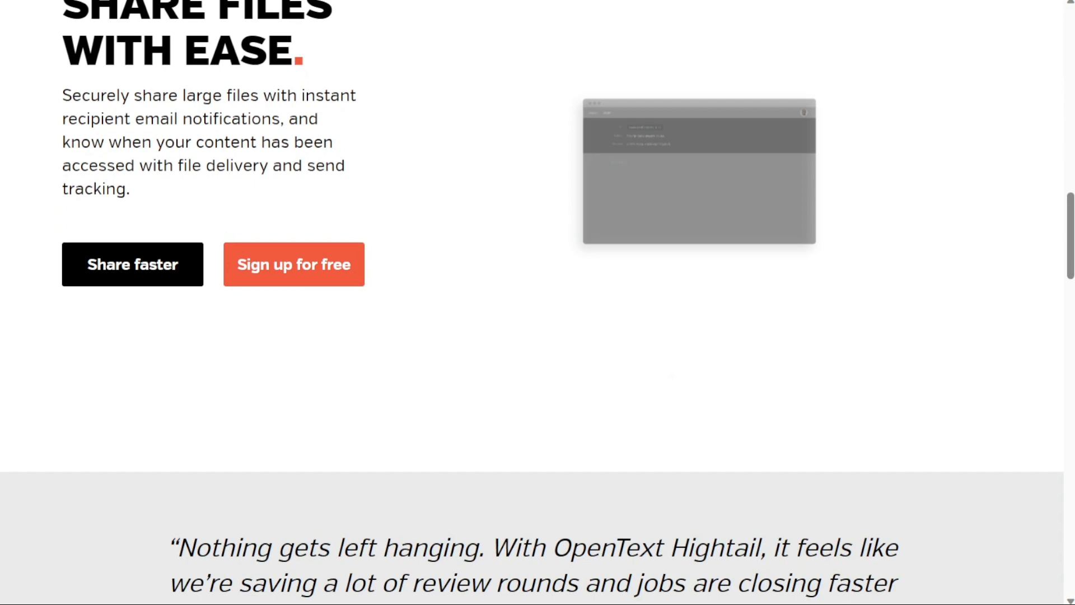
scroll(down, 3)
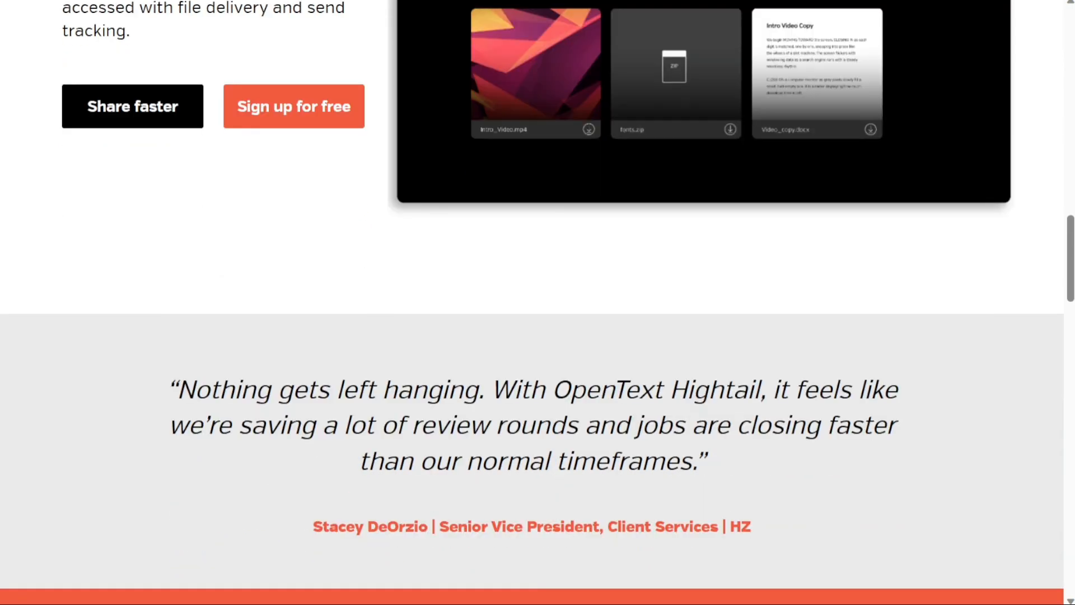
scroll(down, 3)
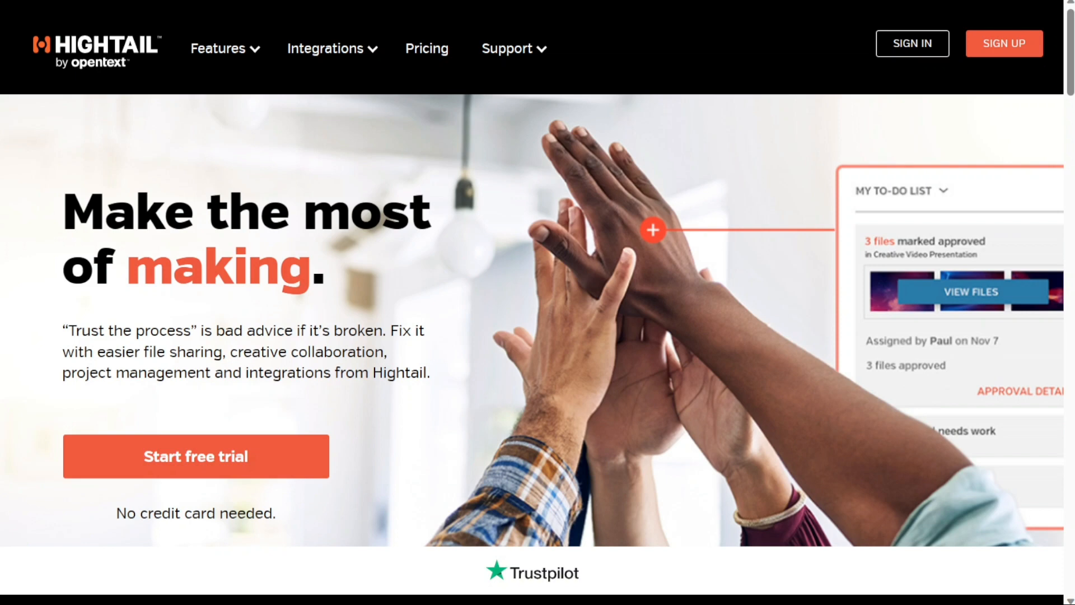
mouse_move(528, 229)
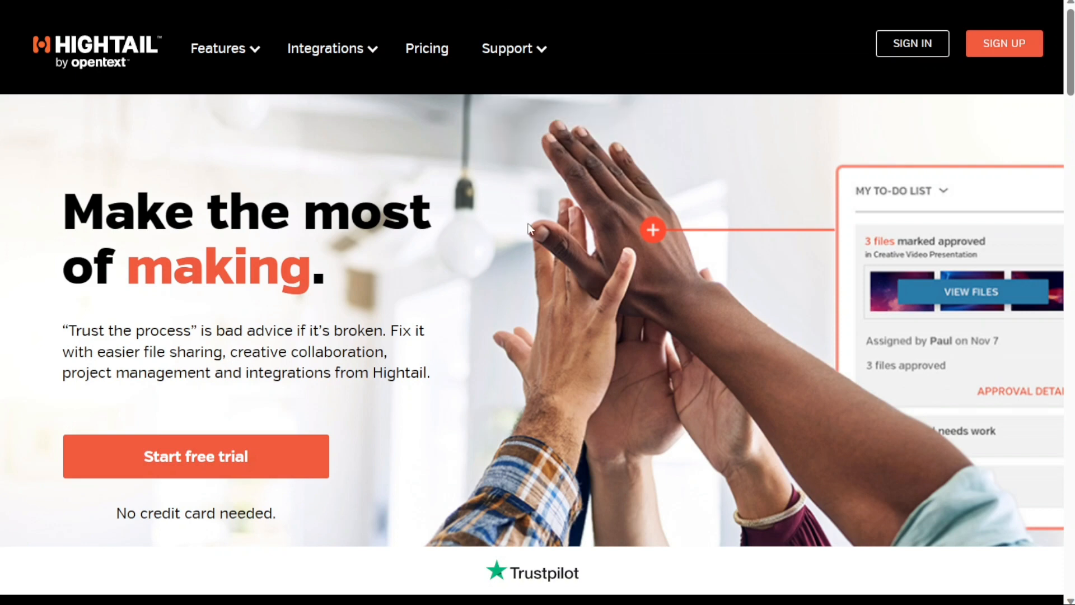
click(220, 48)
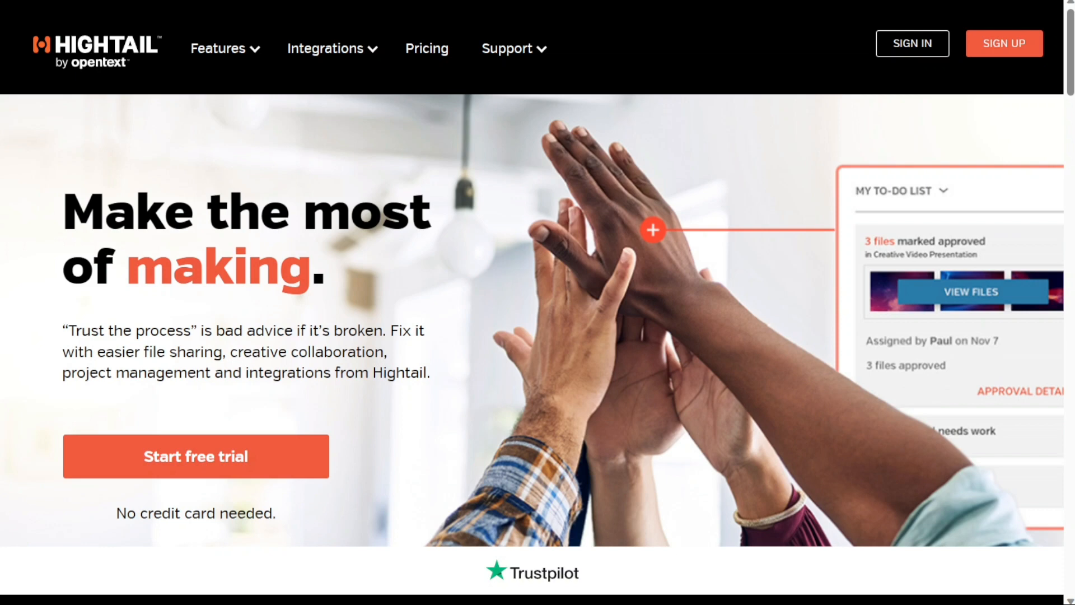
click(427, 48)
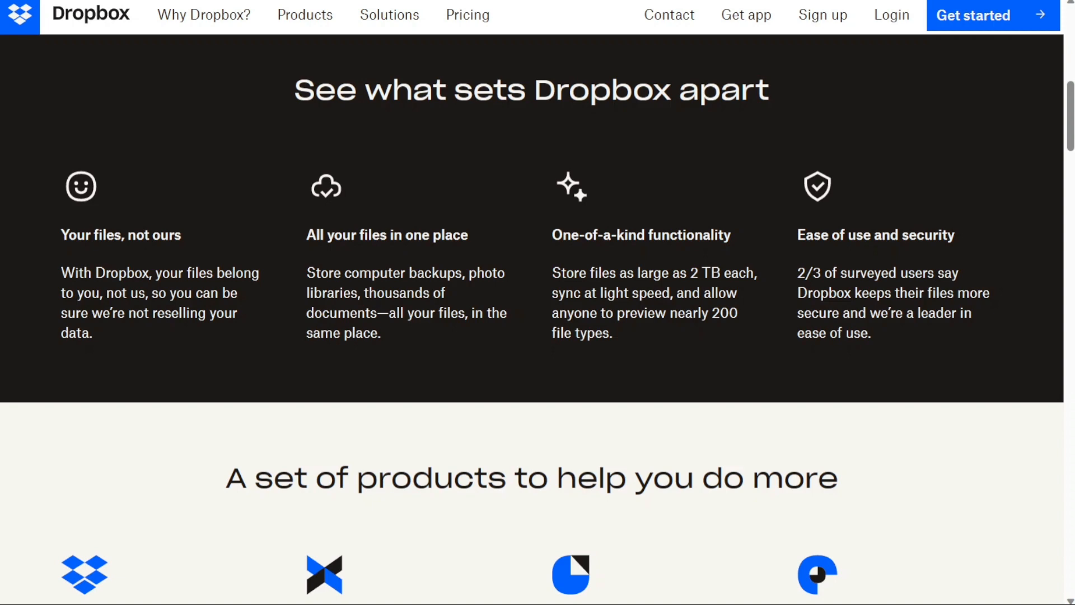
scroll(down, 3)
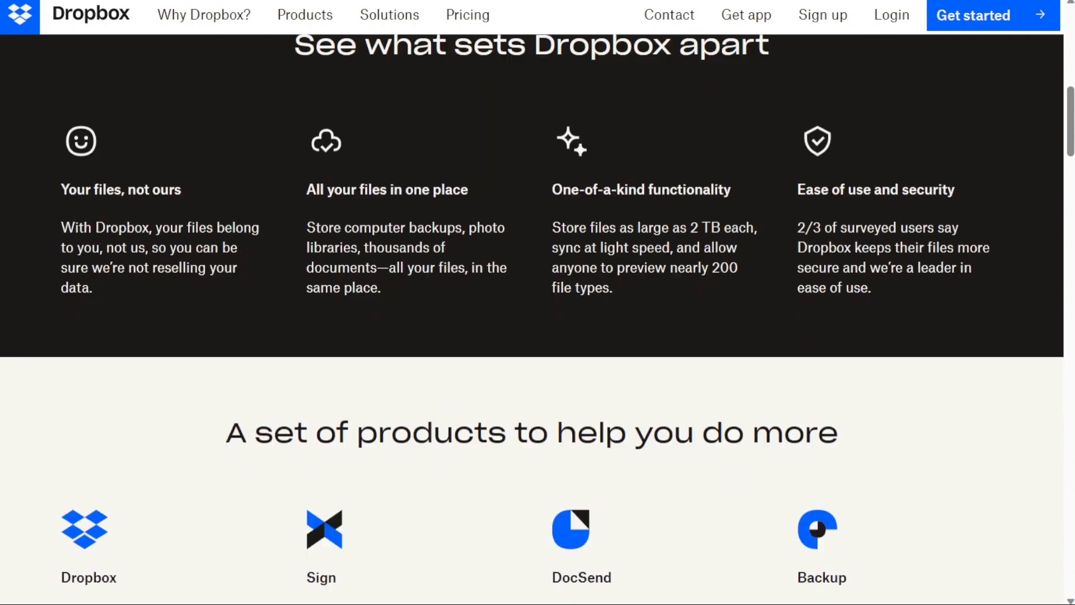
scroll(down, 3)
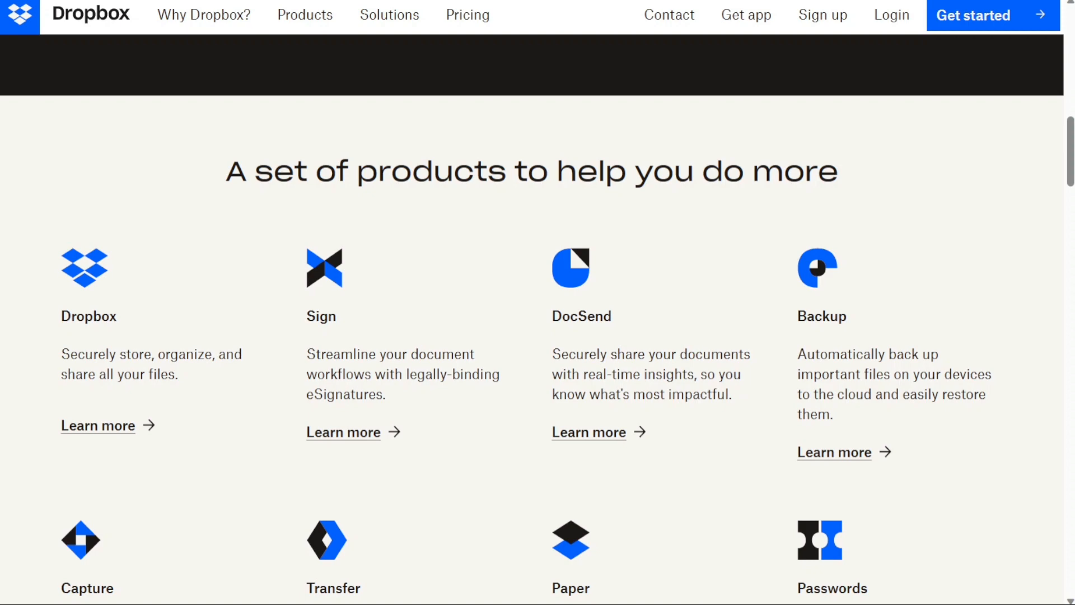
scroll(down, 3)
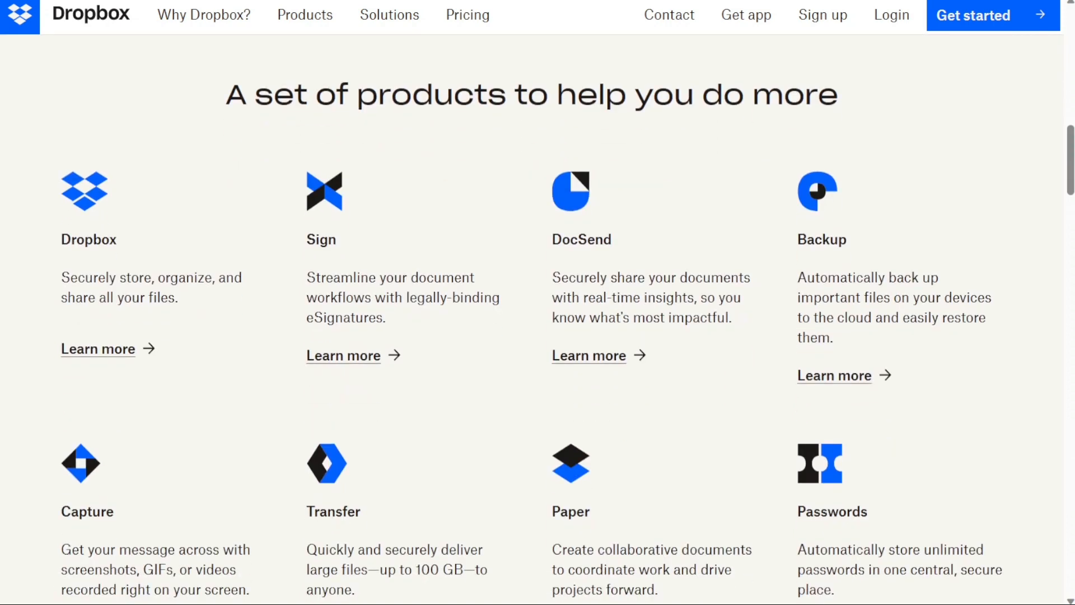
scroll(down, 3)
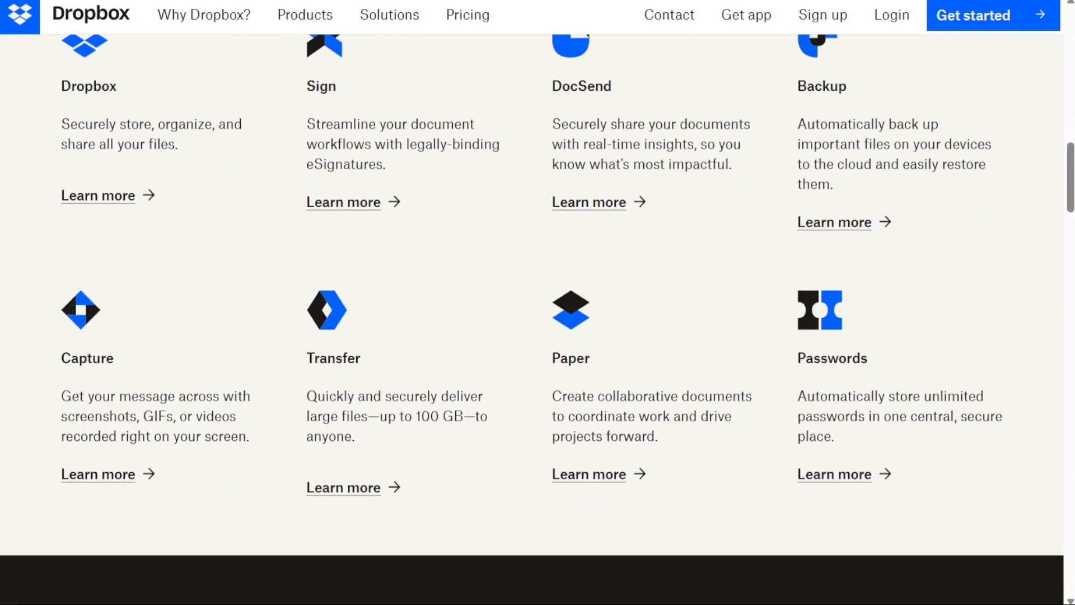
mouse_move(371, 420)
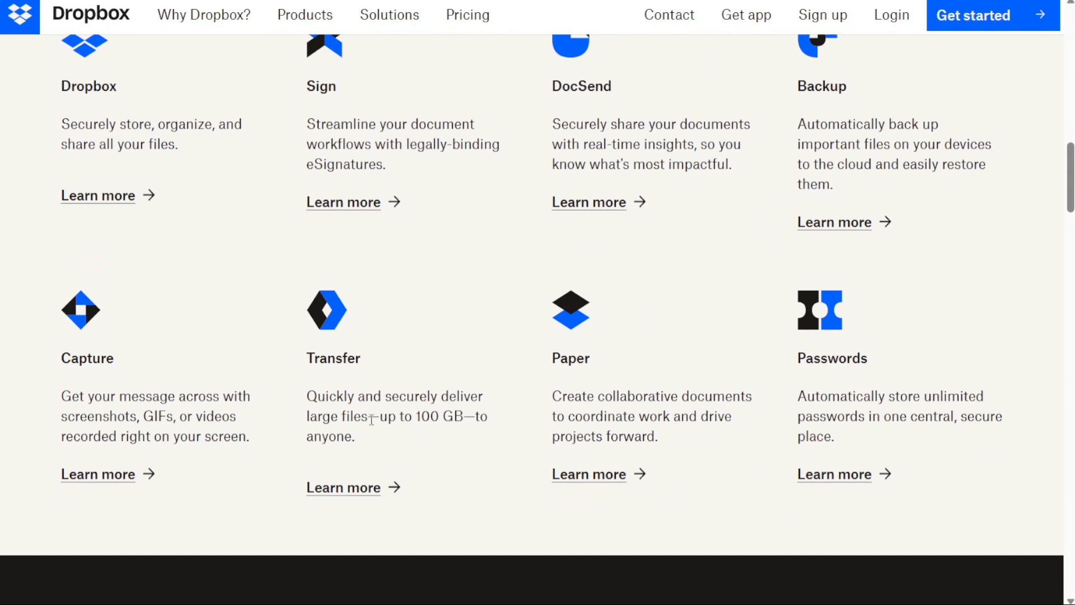
scroll(down, 3)
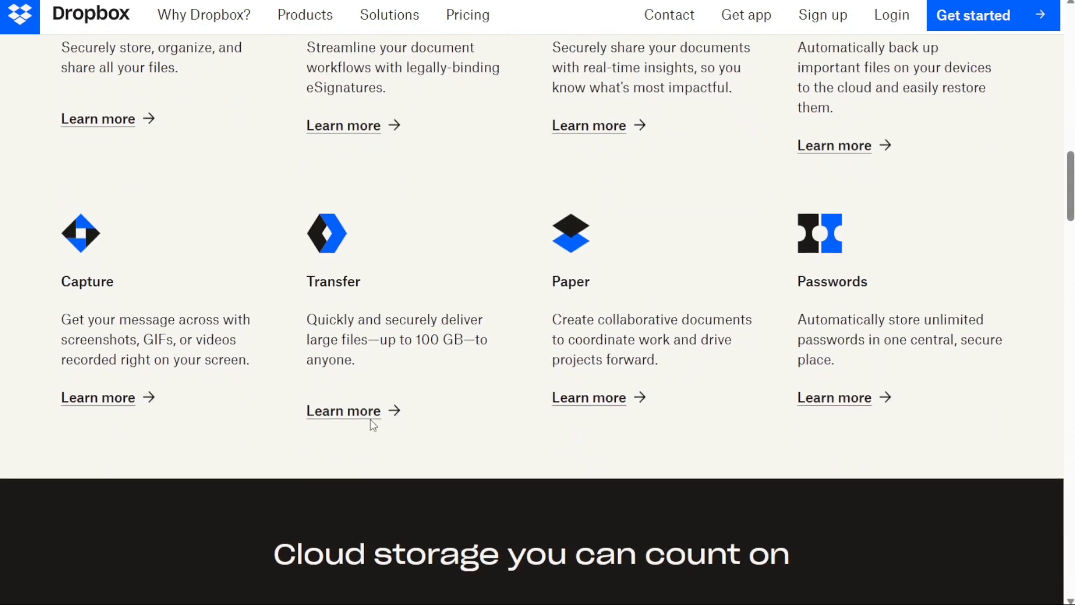
scroll(down, 3)
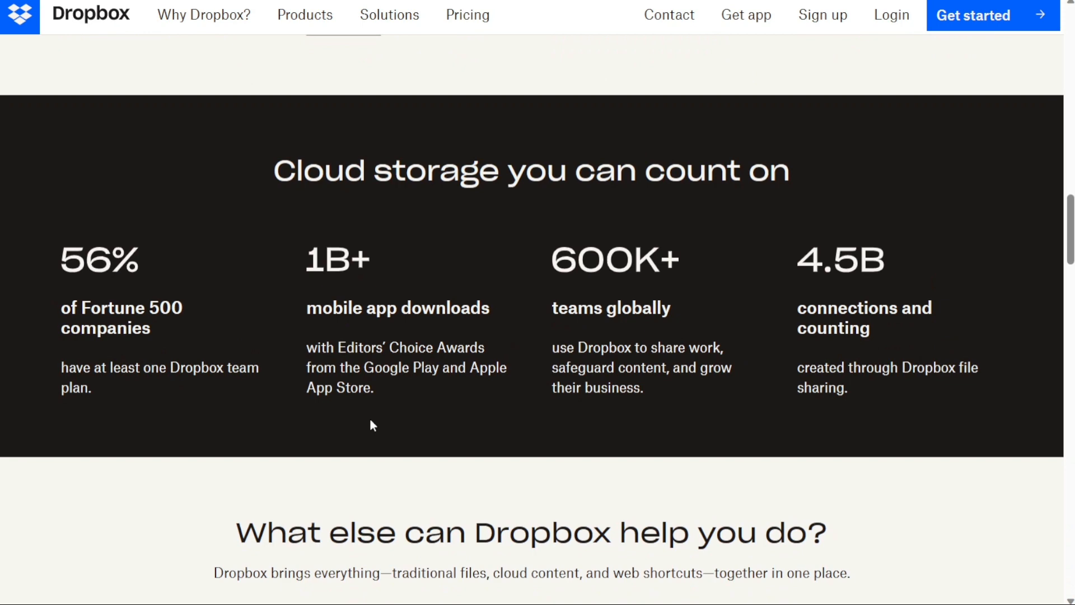
scroll(down, 3)
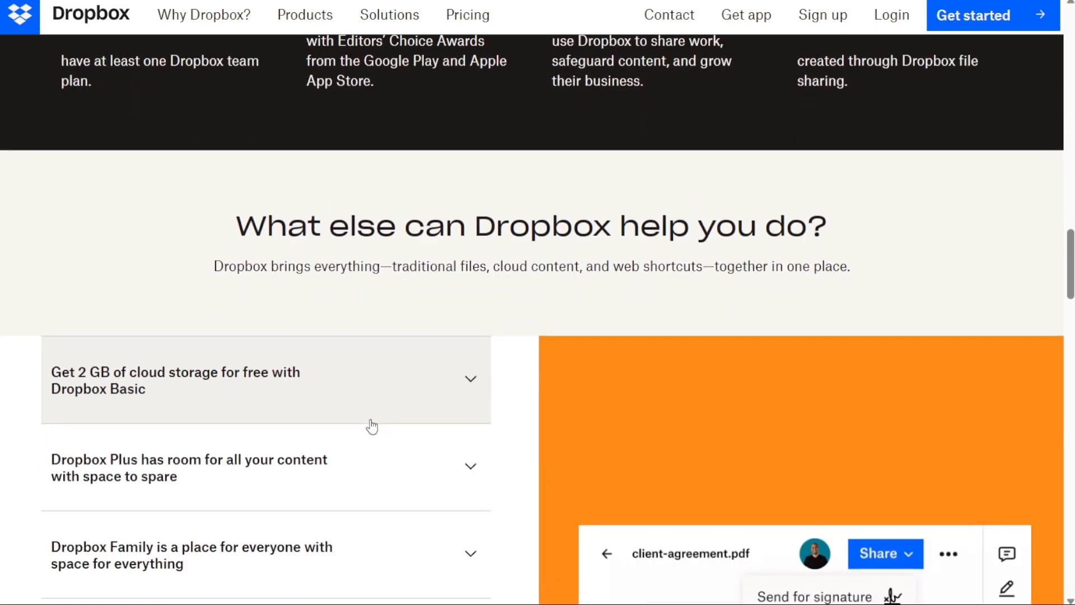
scroll(down, 3)
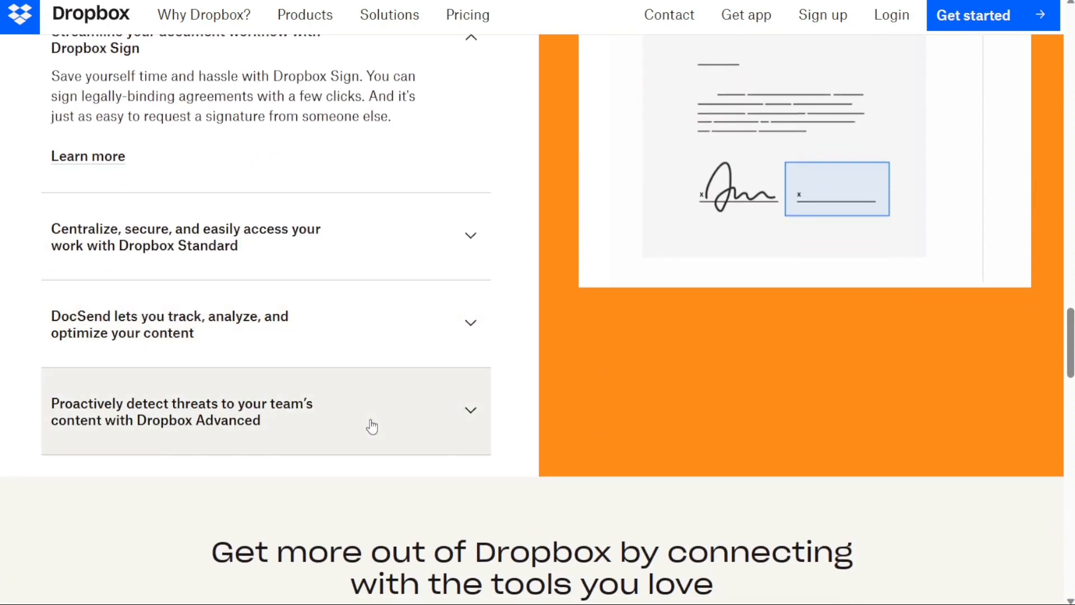
scroll(down, 3)
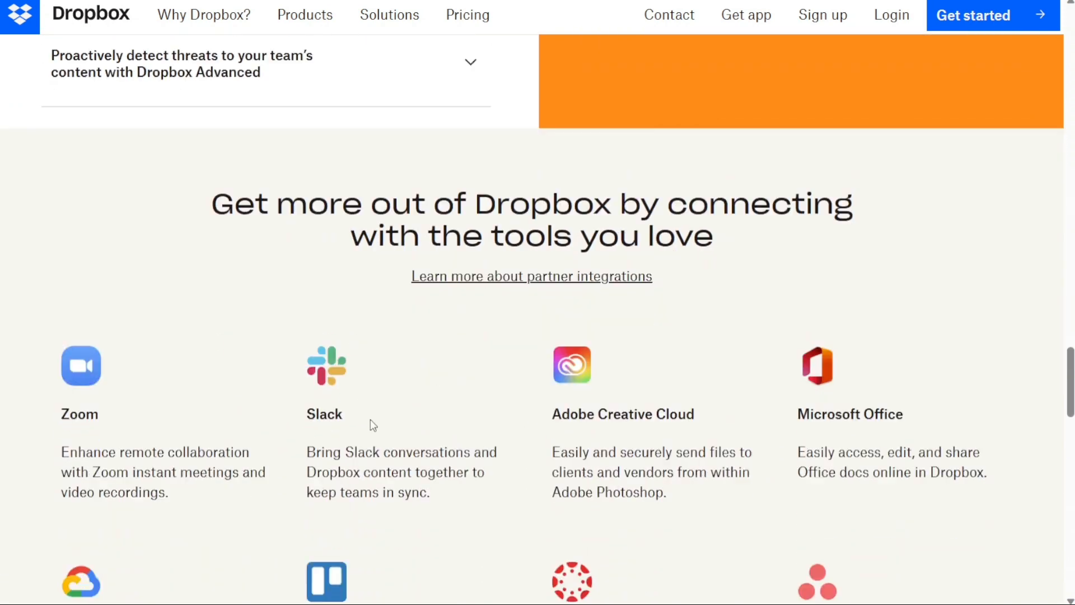
scroll(down, 3)
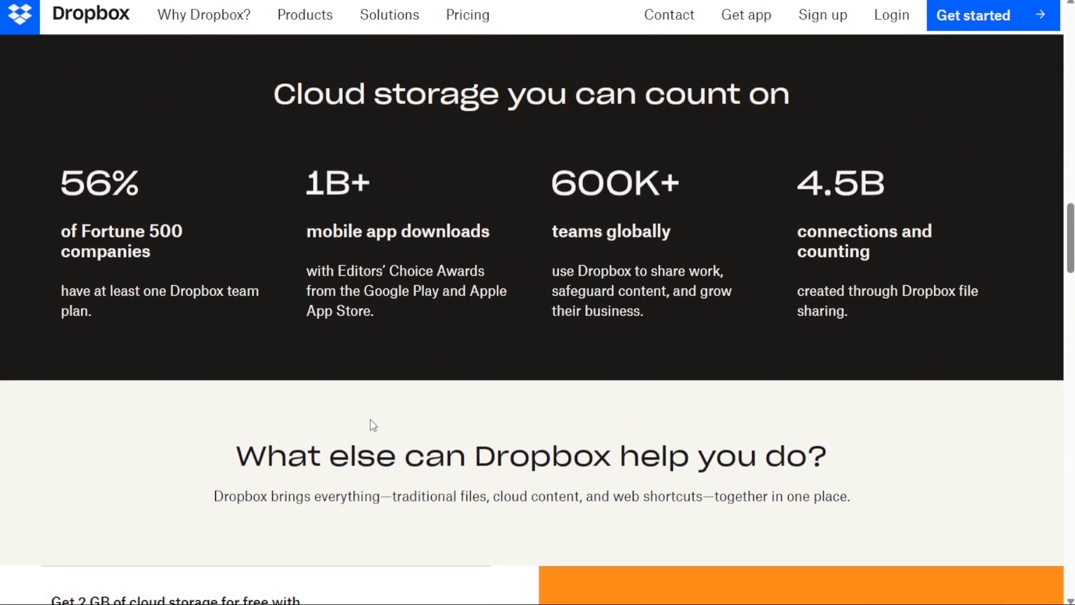
scroll(down, 3)
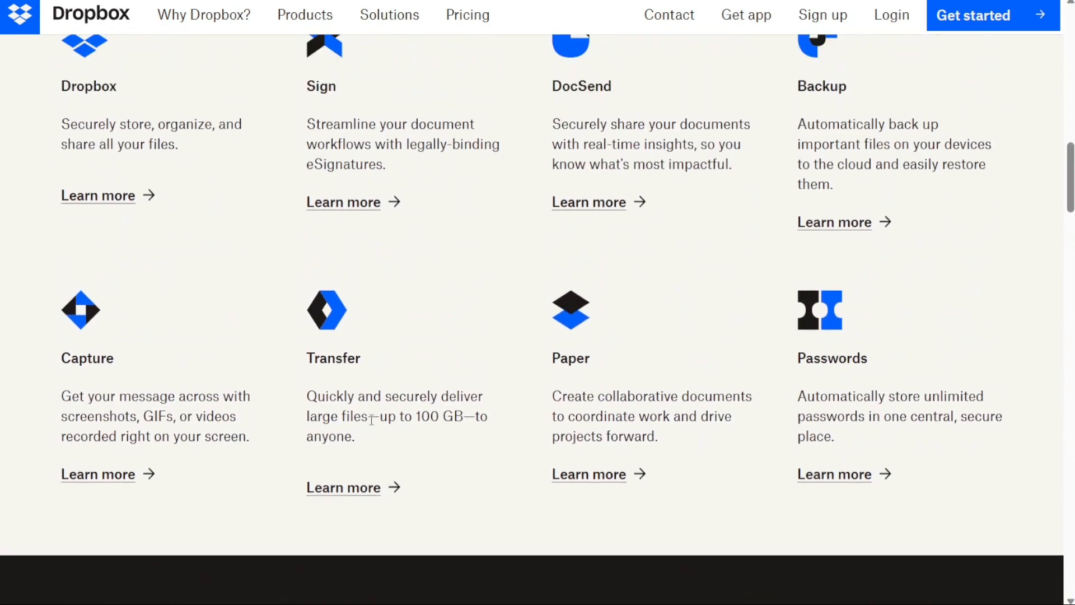
scroll(up, 3)
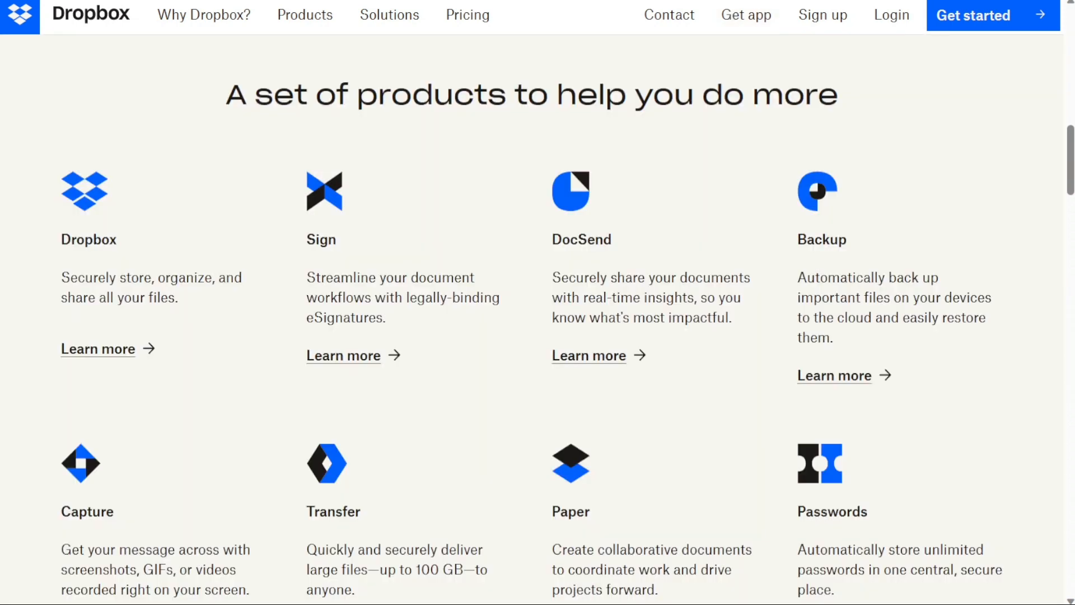
View Dropbox pricing under monthly and yearly billing: Plus $9.99, Family $16.99, Professional $16.58.
click(468, 15)
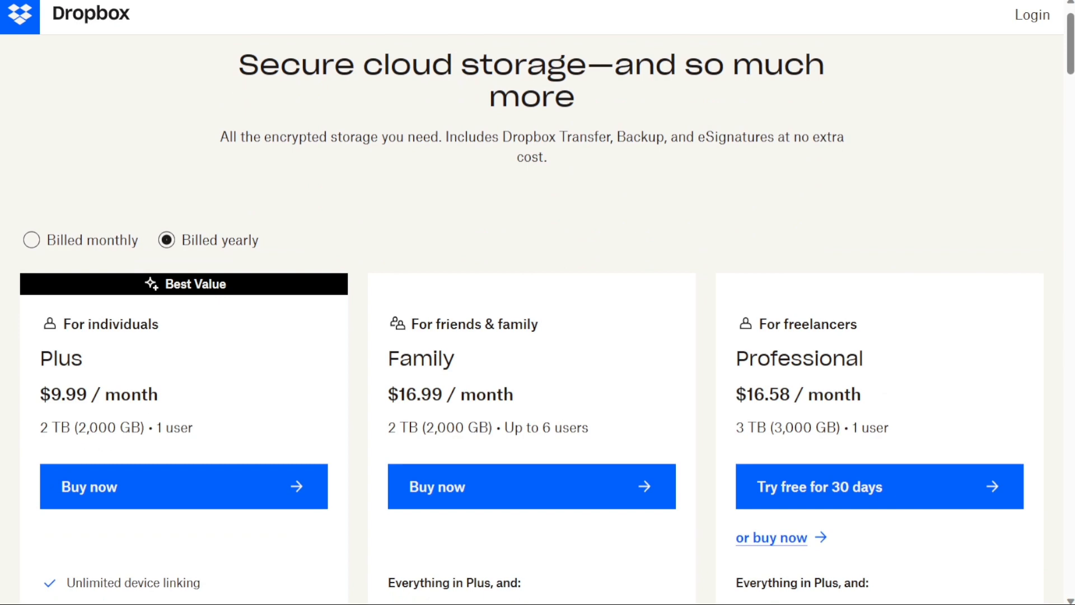
scroll(down, 3)
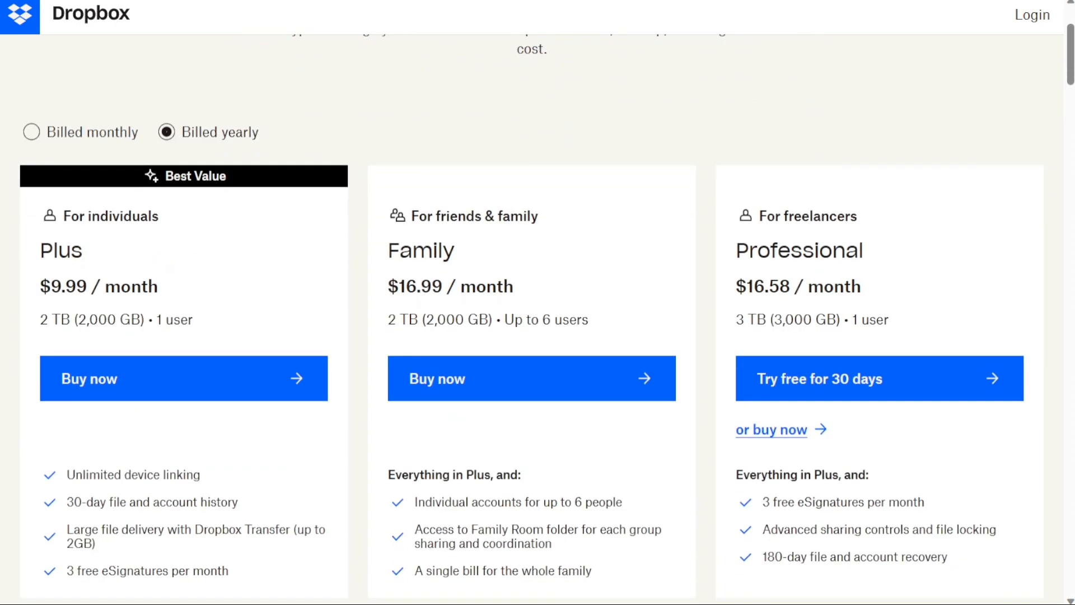
mouse_move(31, 132)
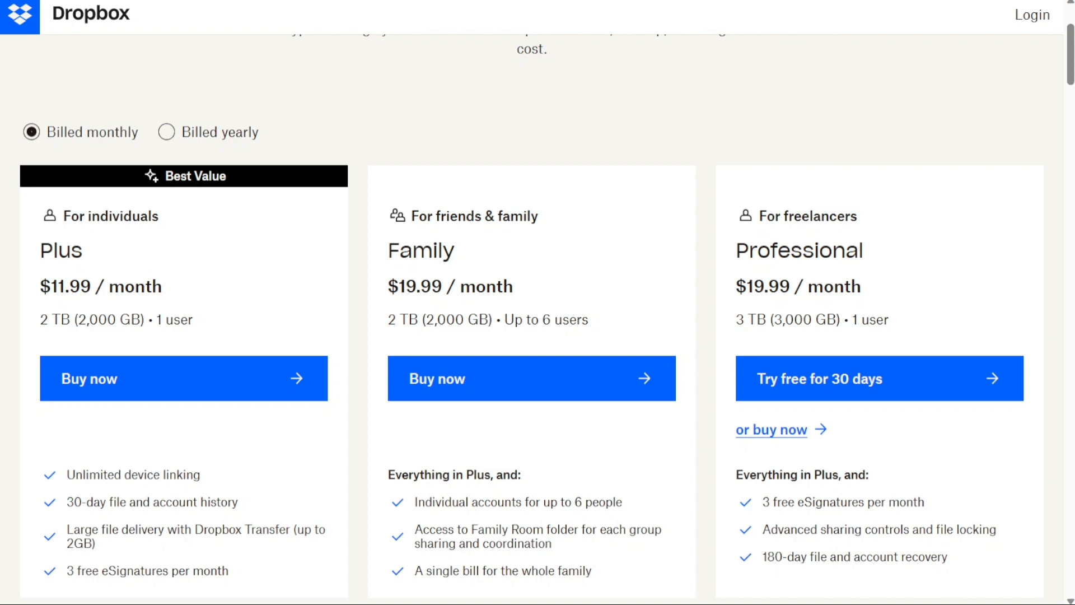
click(166, 132)
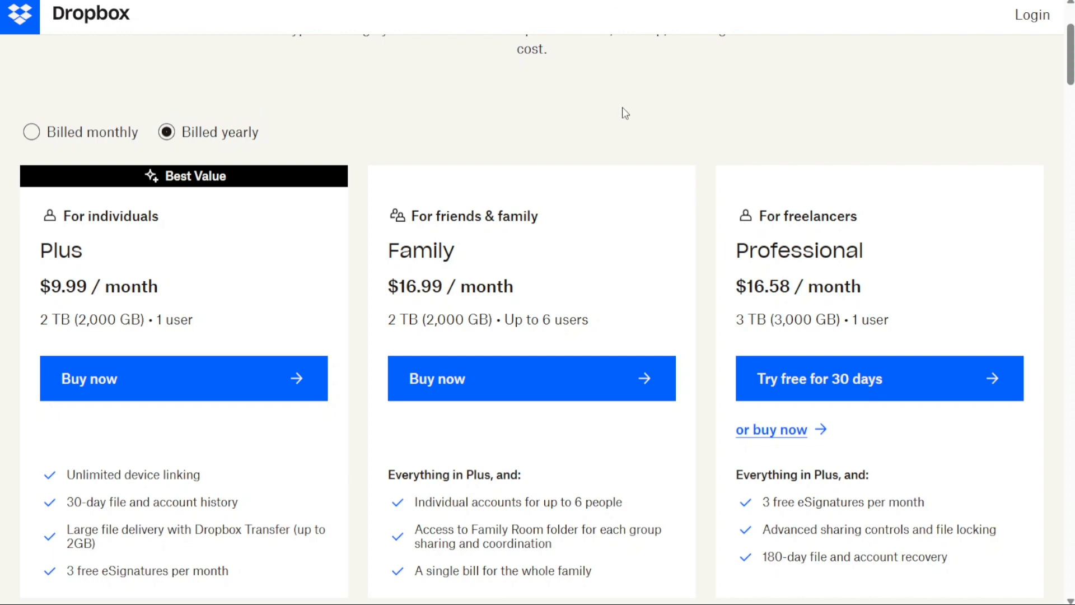
Scroll down to the Standard and Advanced team plans and back up.
scroll(down, 3)
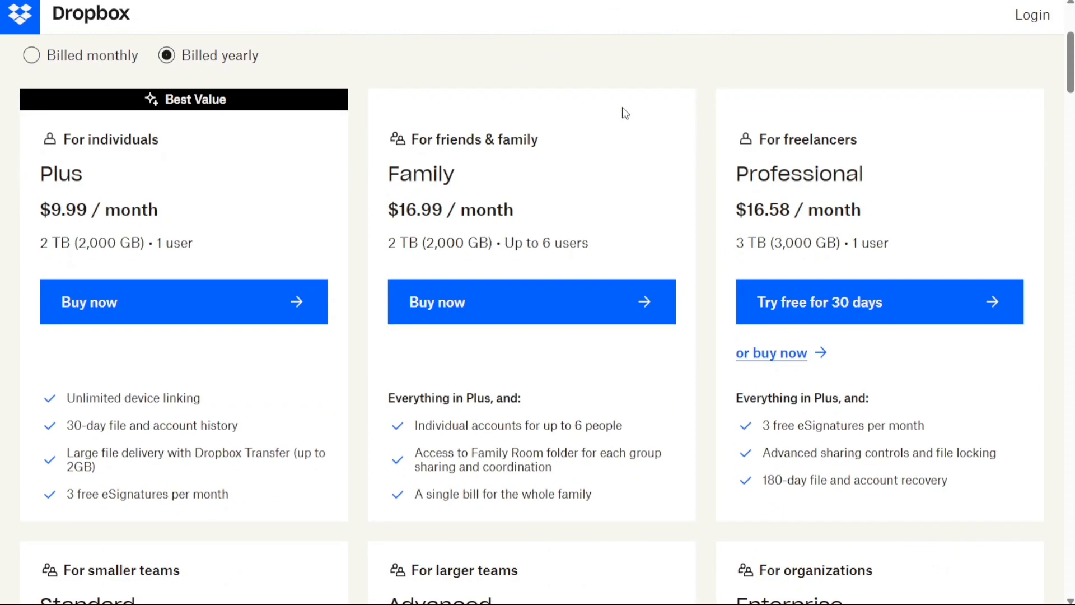
scroll(down, 3)
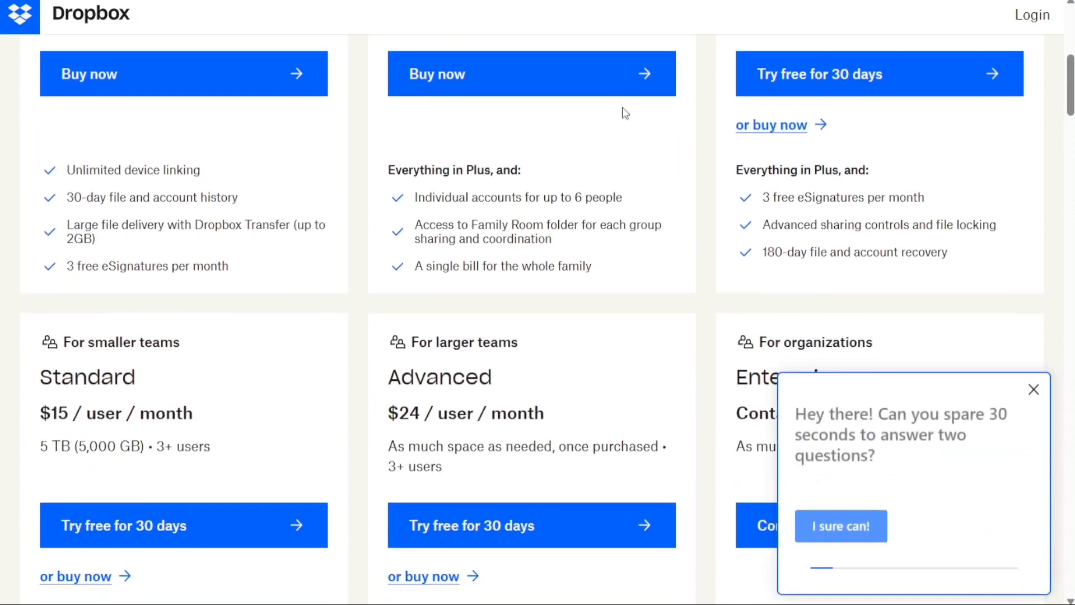
scroll(up, 3)
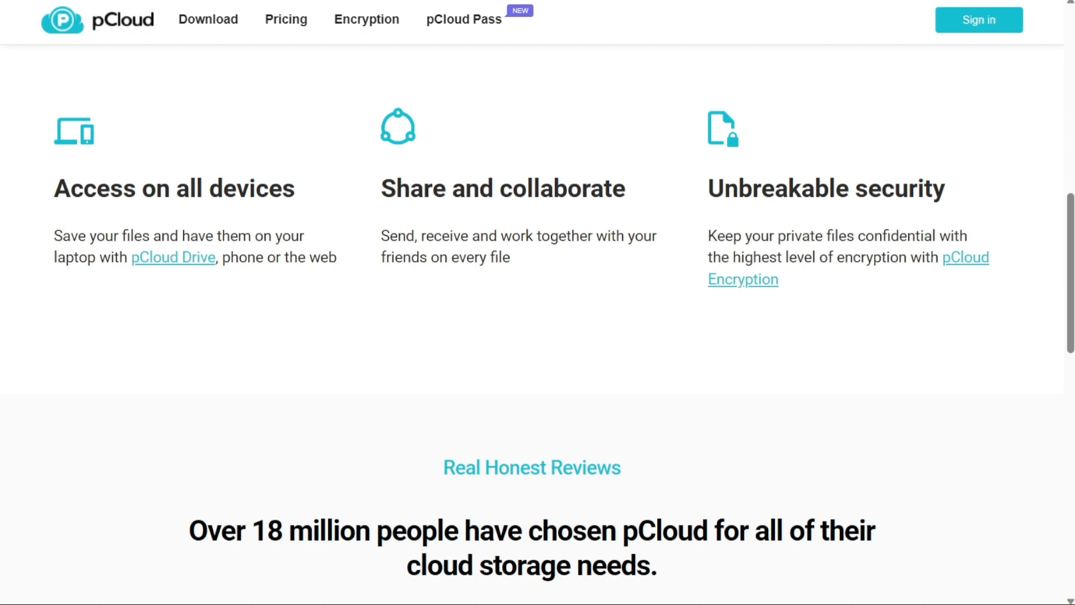
mouse_move(863, 117)
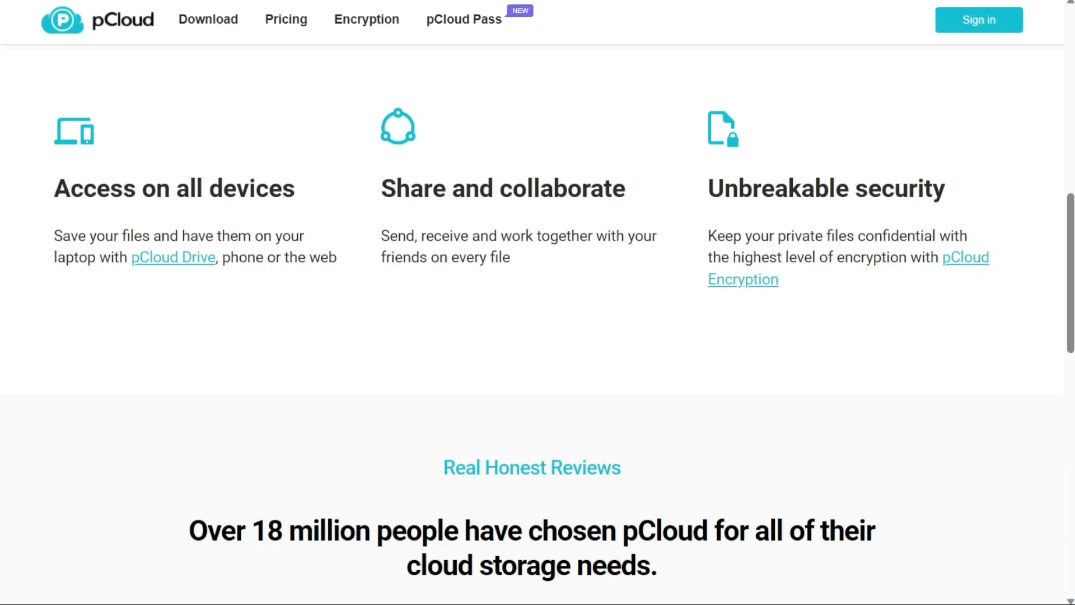
mouse_move(758, 19)
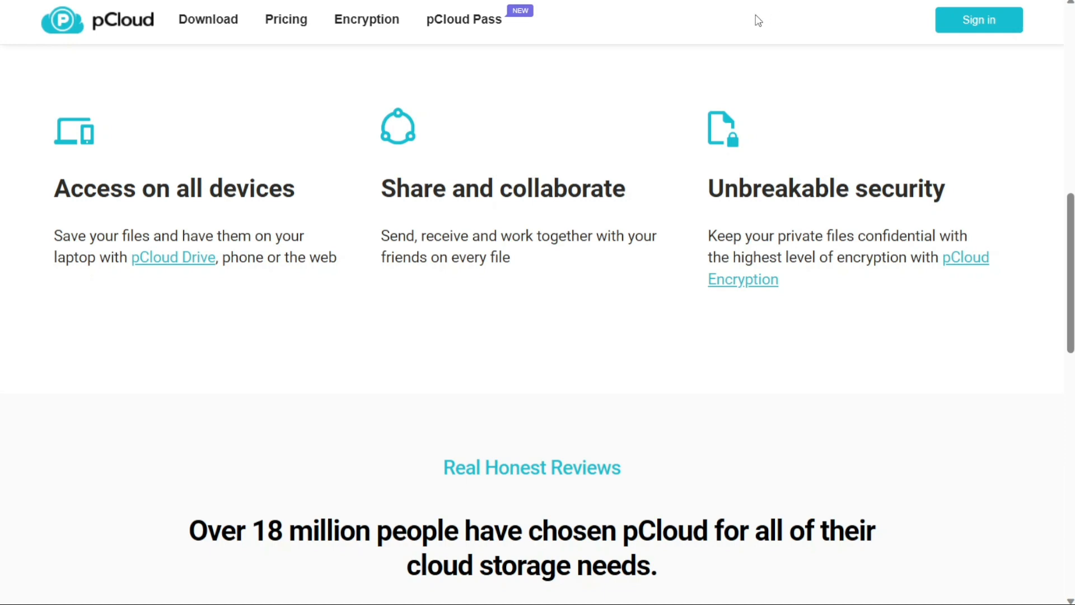
Scroll through pCloud's customer reviews on the home page.
scroll(down, 3)
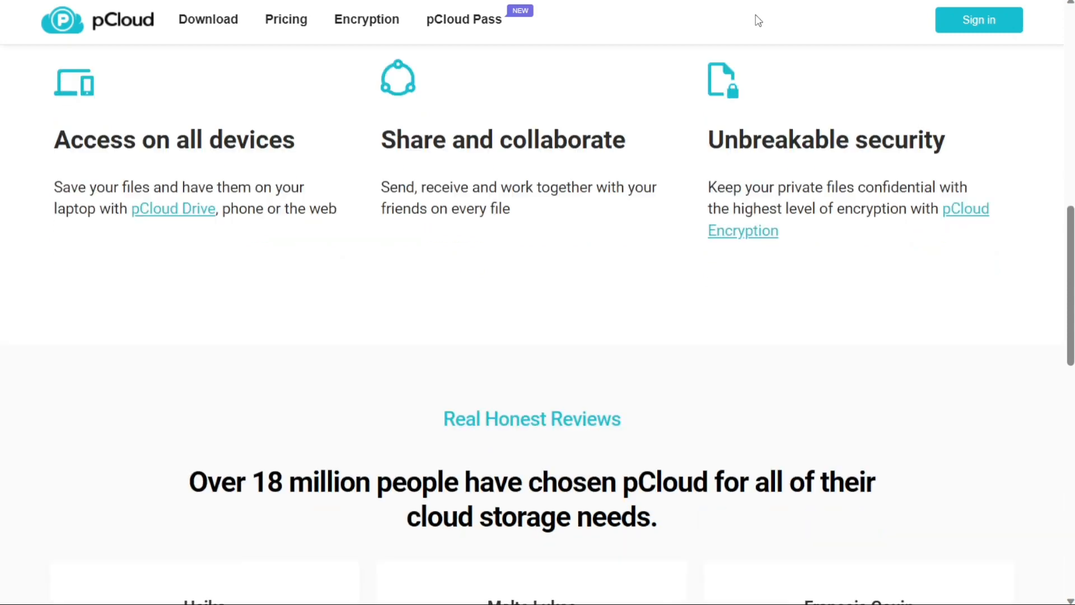
scroll(down, 3)
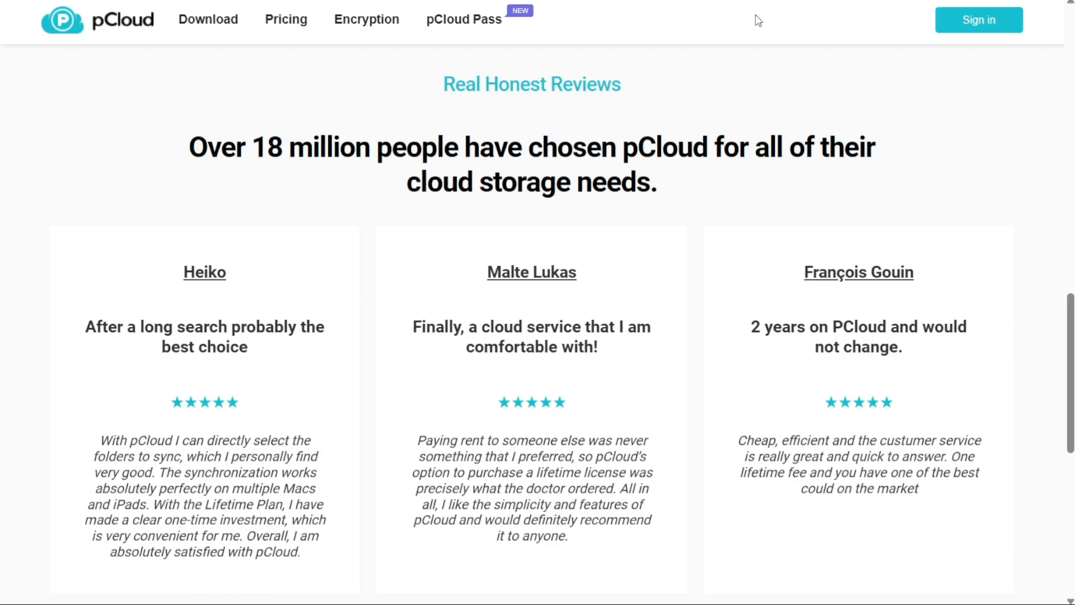
scroll(up, 3)
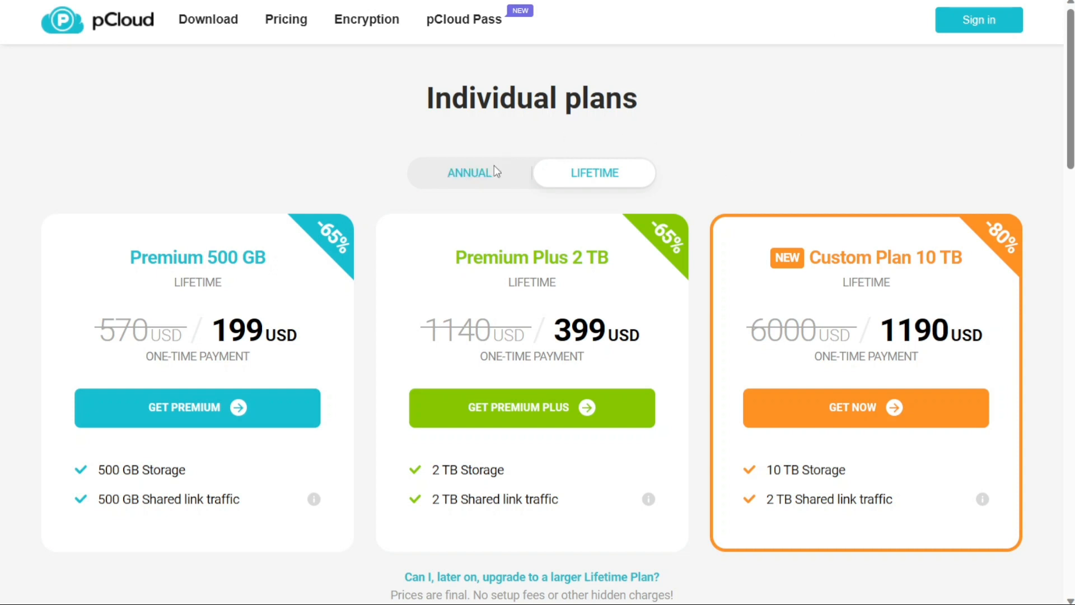
Show pCloud's annual prices, 49.99 and 99.99 USD, and dismiss the WAIT! discount popup.
click(470, 172)
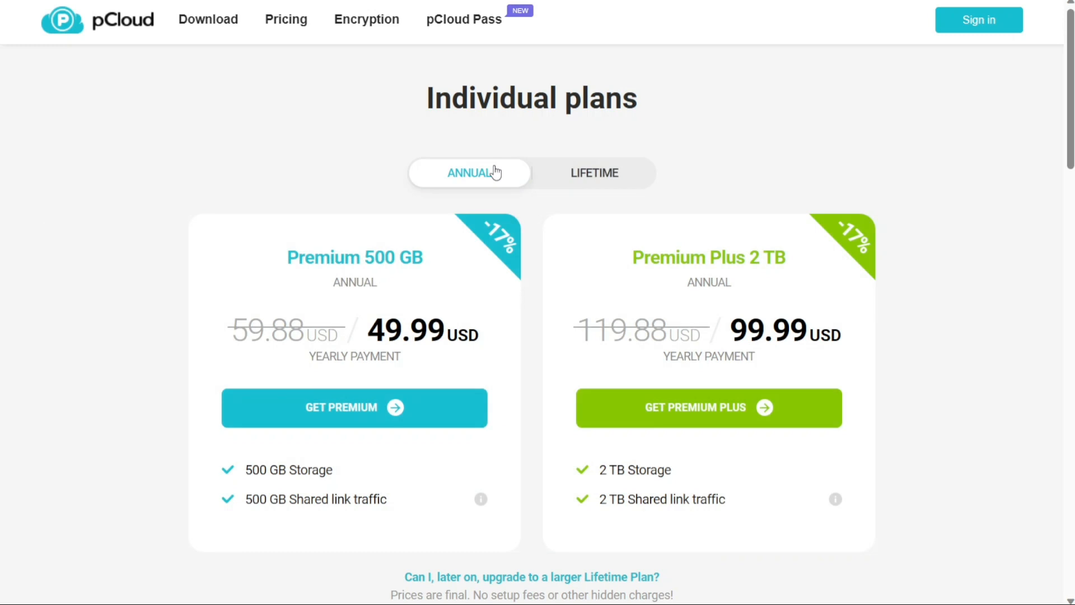
mouse_move(737, 112)
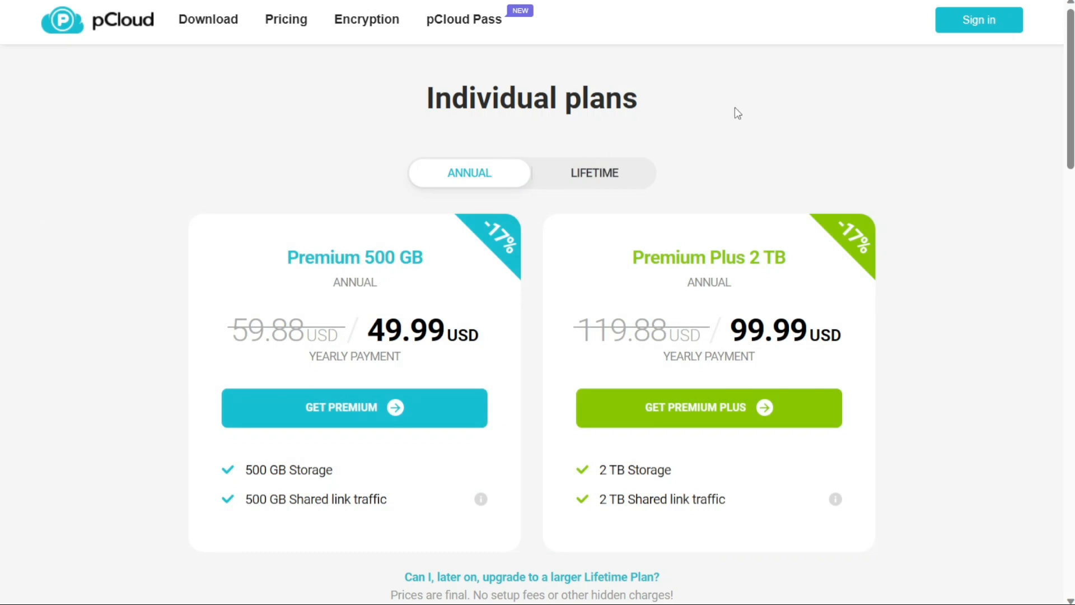
scroll(down, 3)
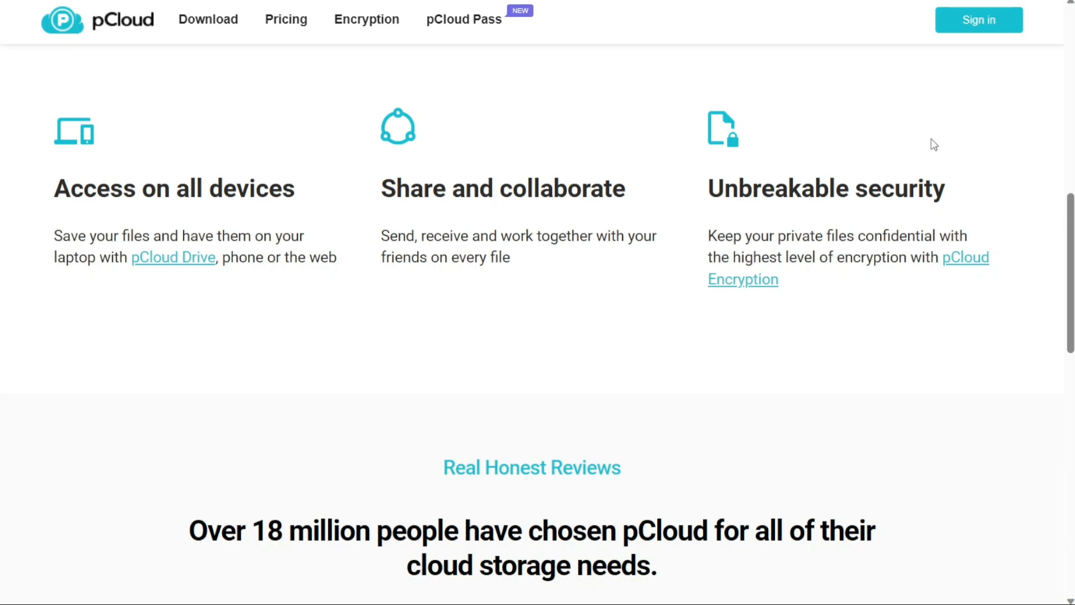
mouse_move(850, 11)
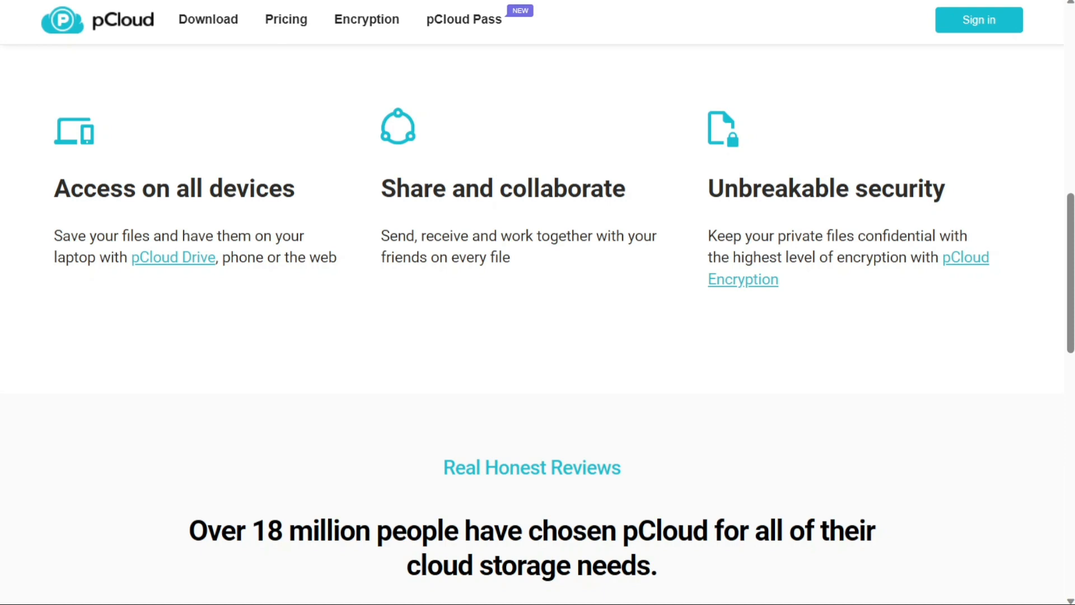
mouse_move(667, 132)
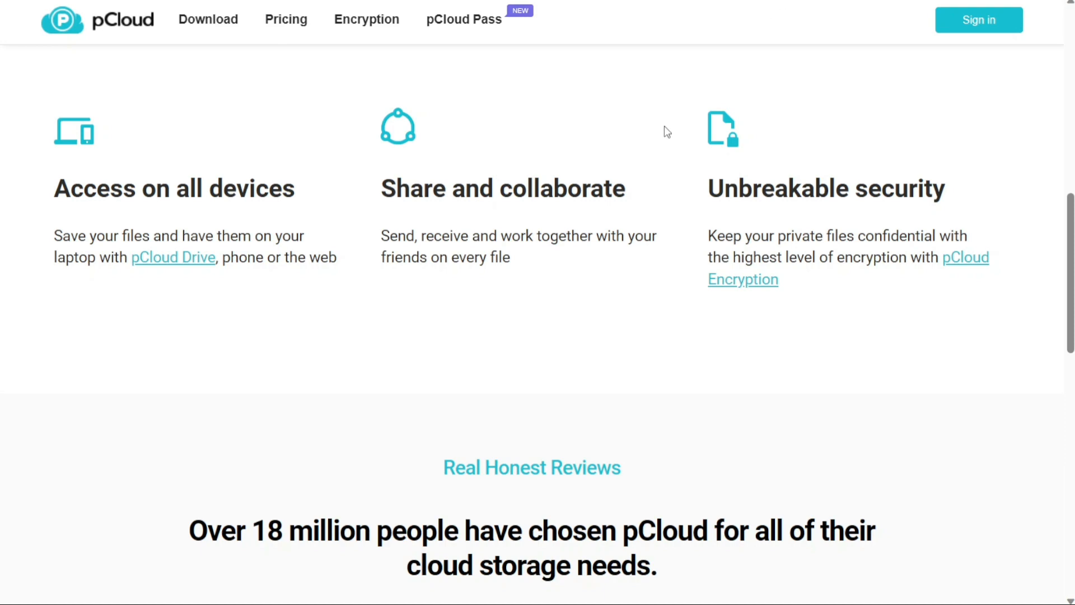
mouse_move(664, 135)
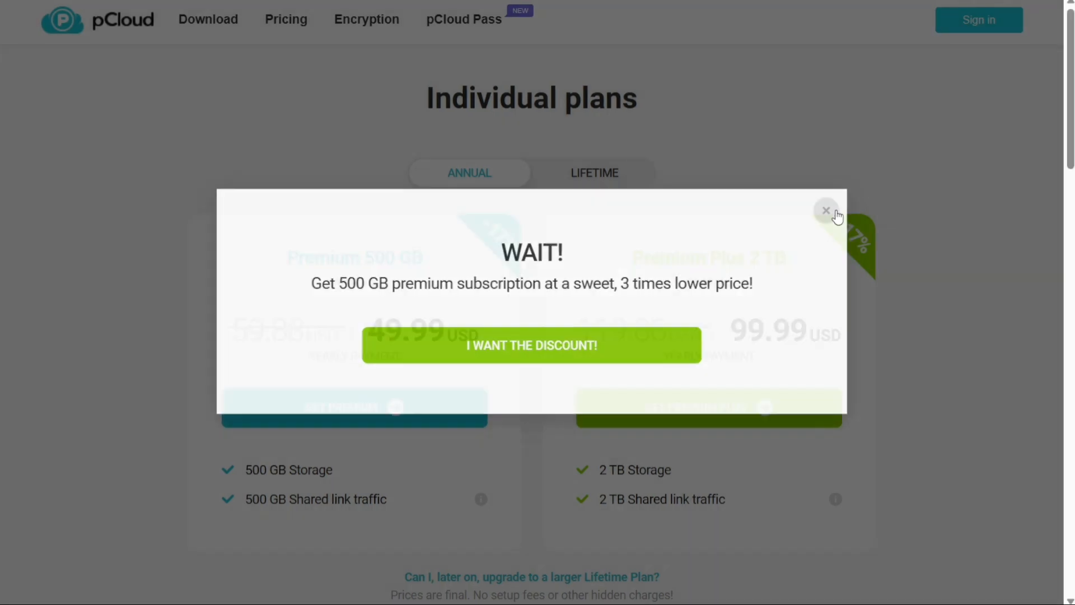
click(826, 209)
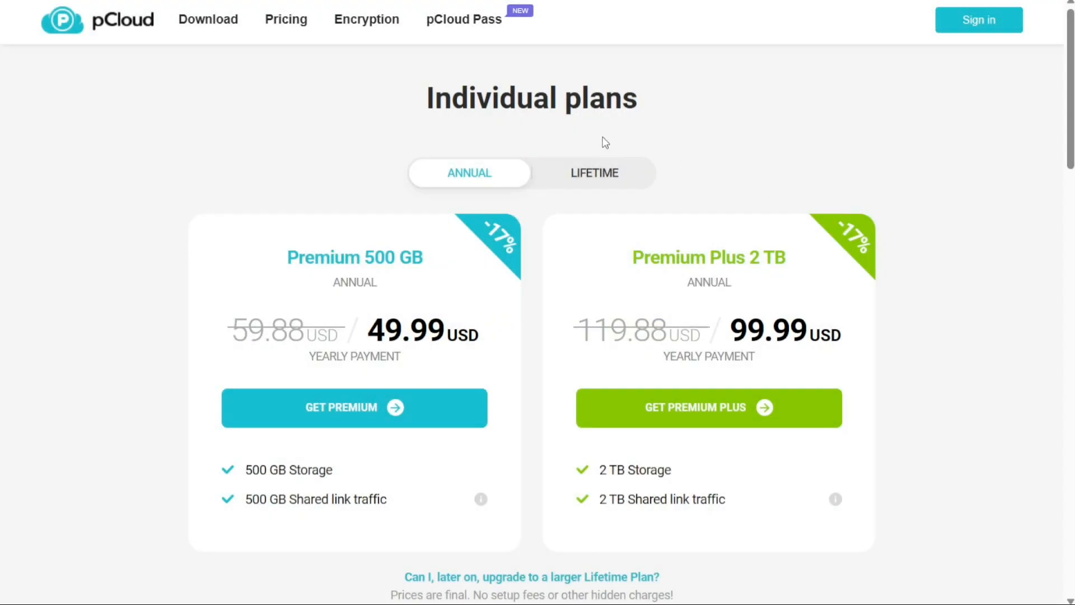
mouse_move(172, 161)
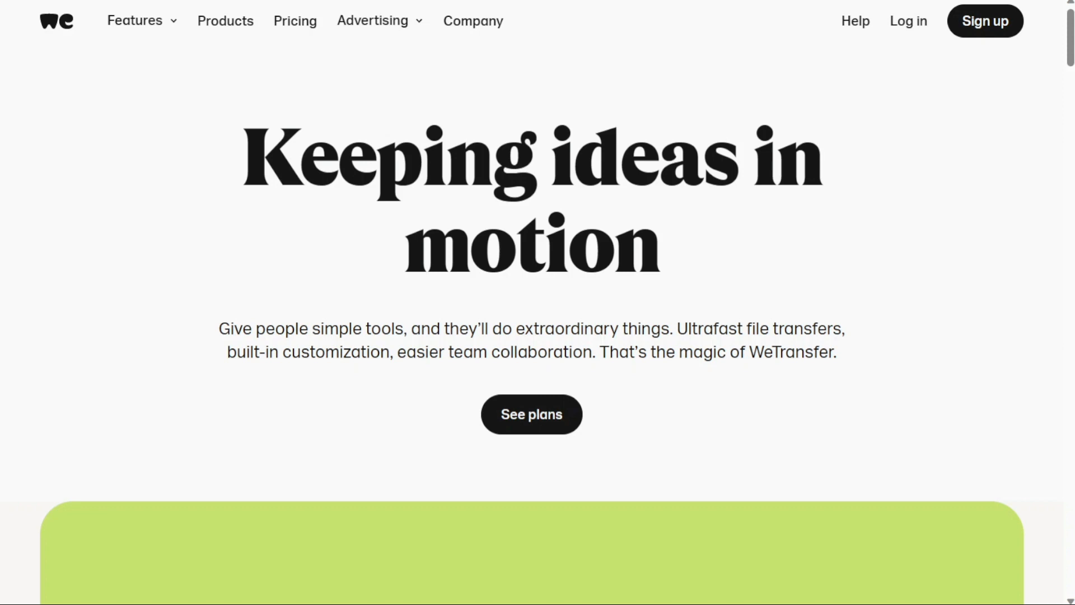
mouse_move(687, 306)
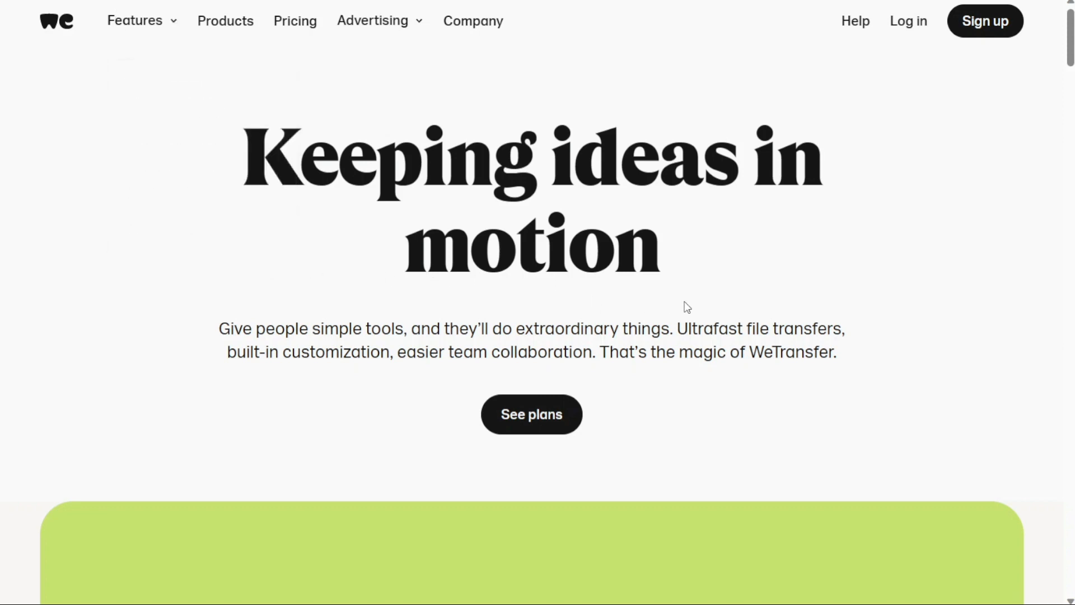
mouse_move(985, 430)
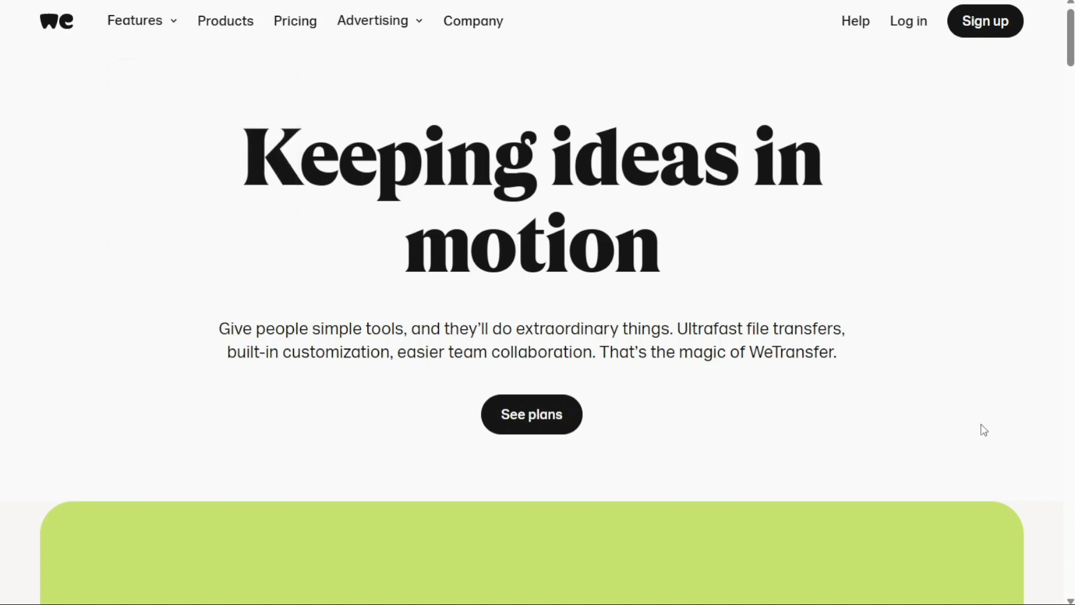